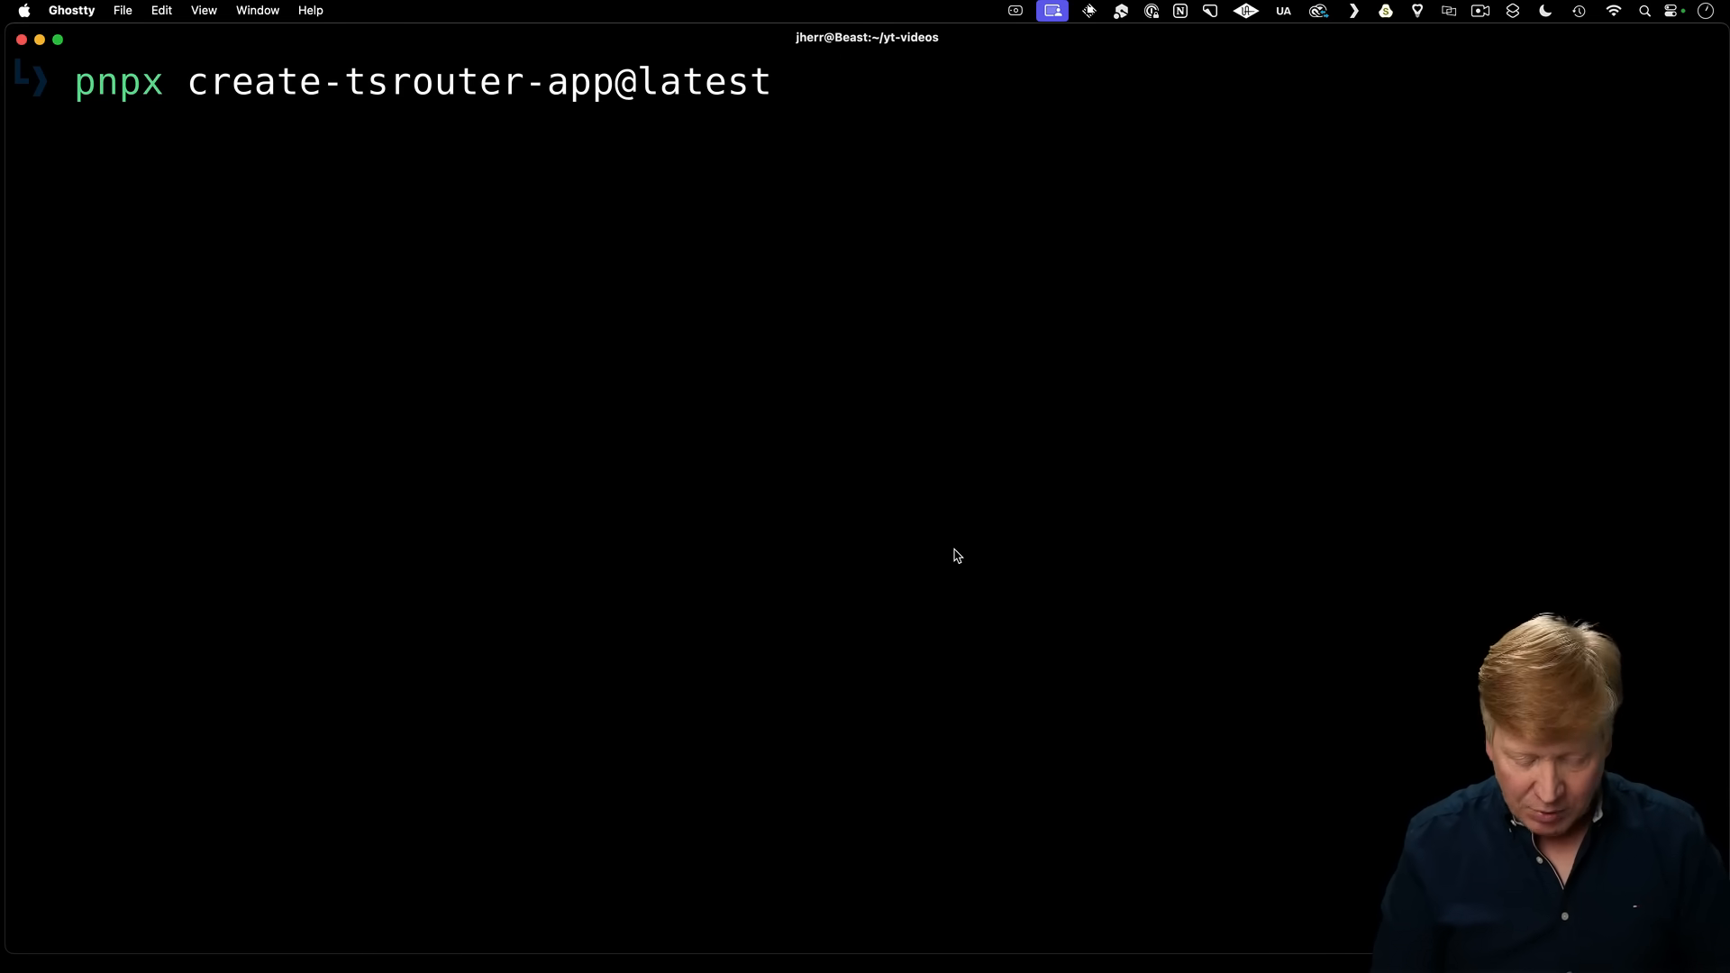
Scaffold react-scan-demo via create-tsrouter-app with --add-ons and file-based routing.
{"action": "type", "text": "--add-ons"}
{"action": "type", "text": "react-scan-demo"}
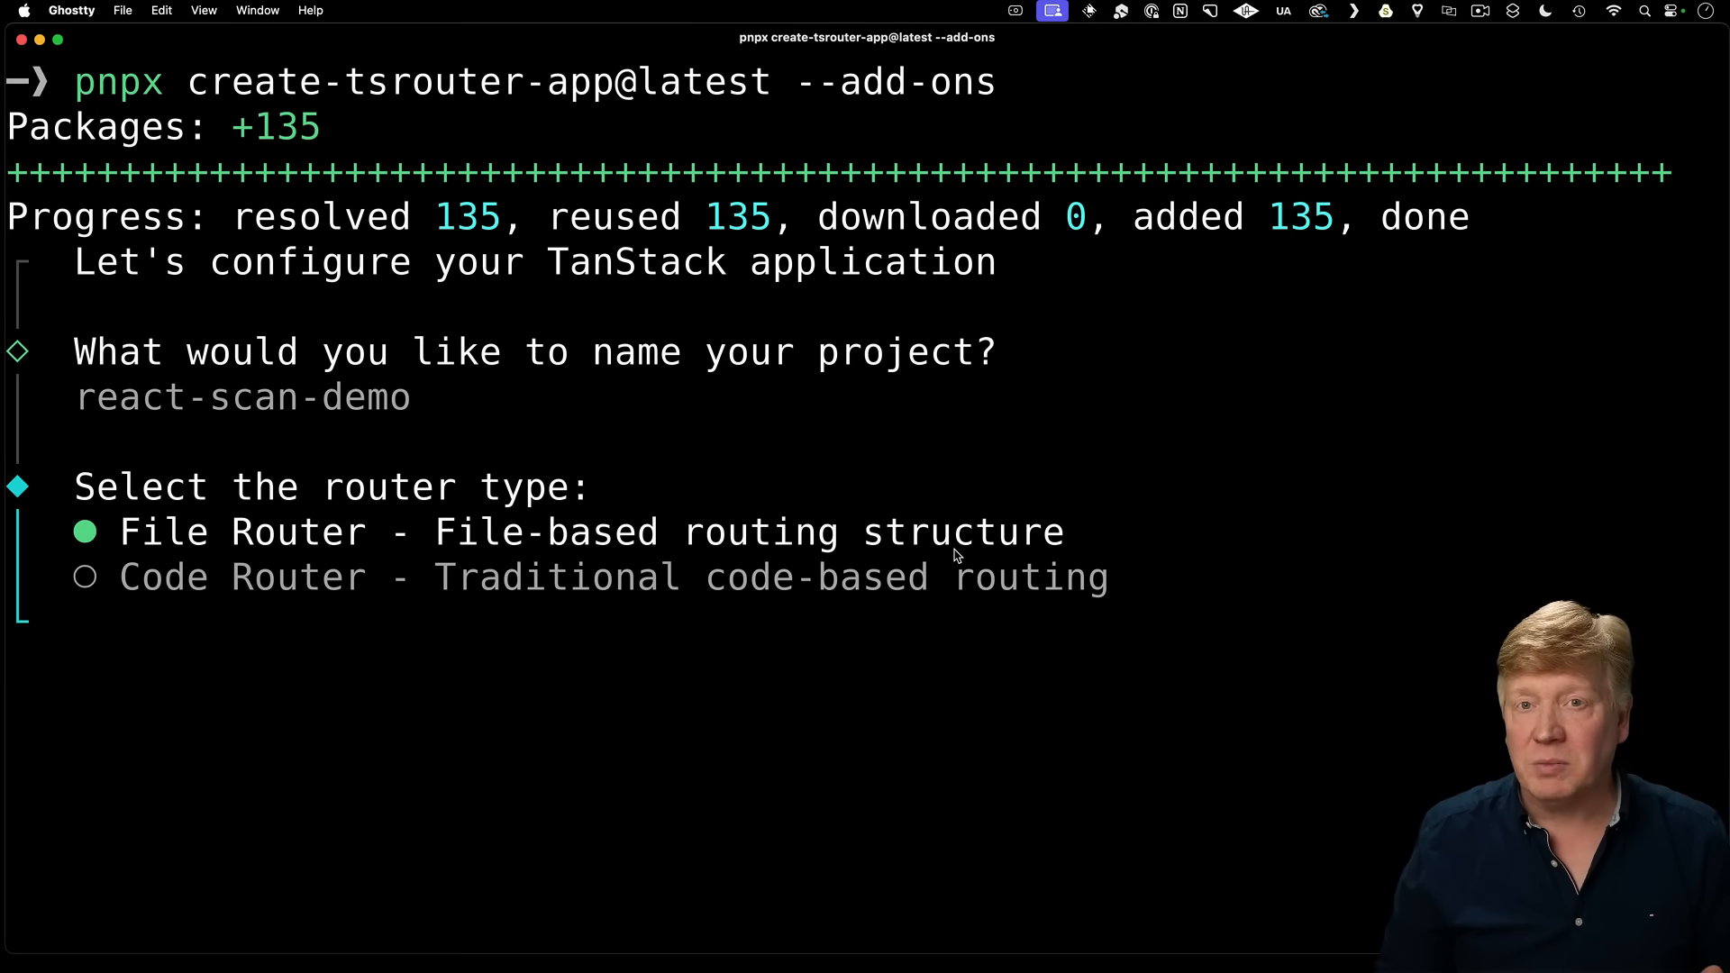
{"action": "key", "text": "enter"}
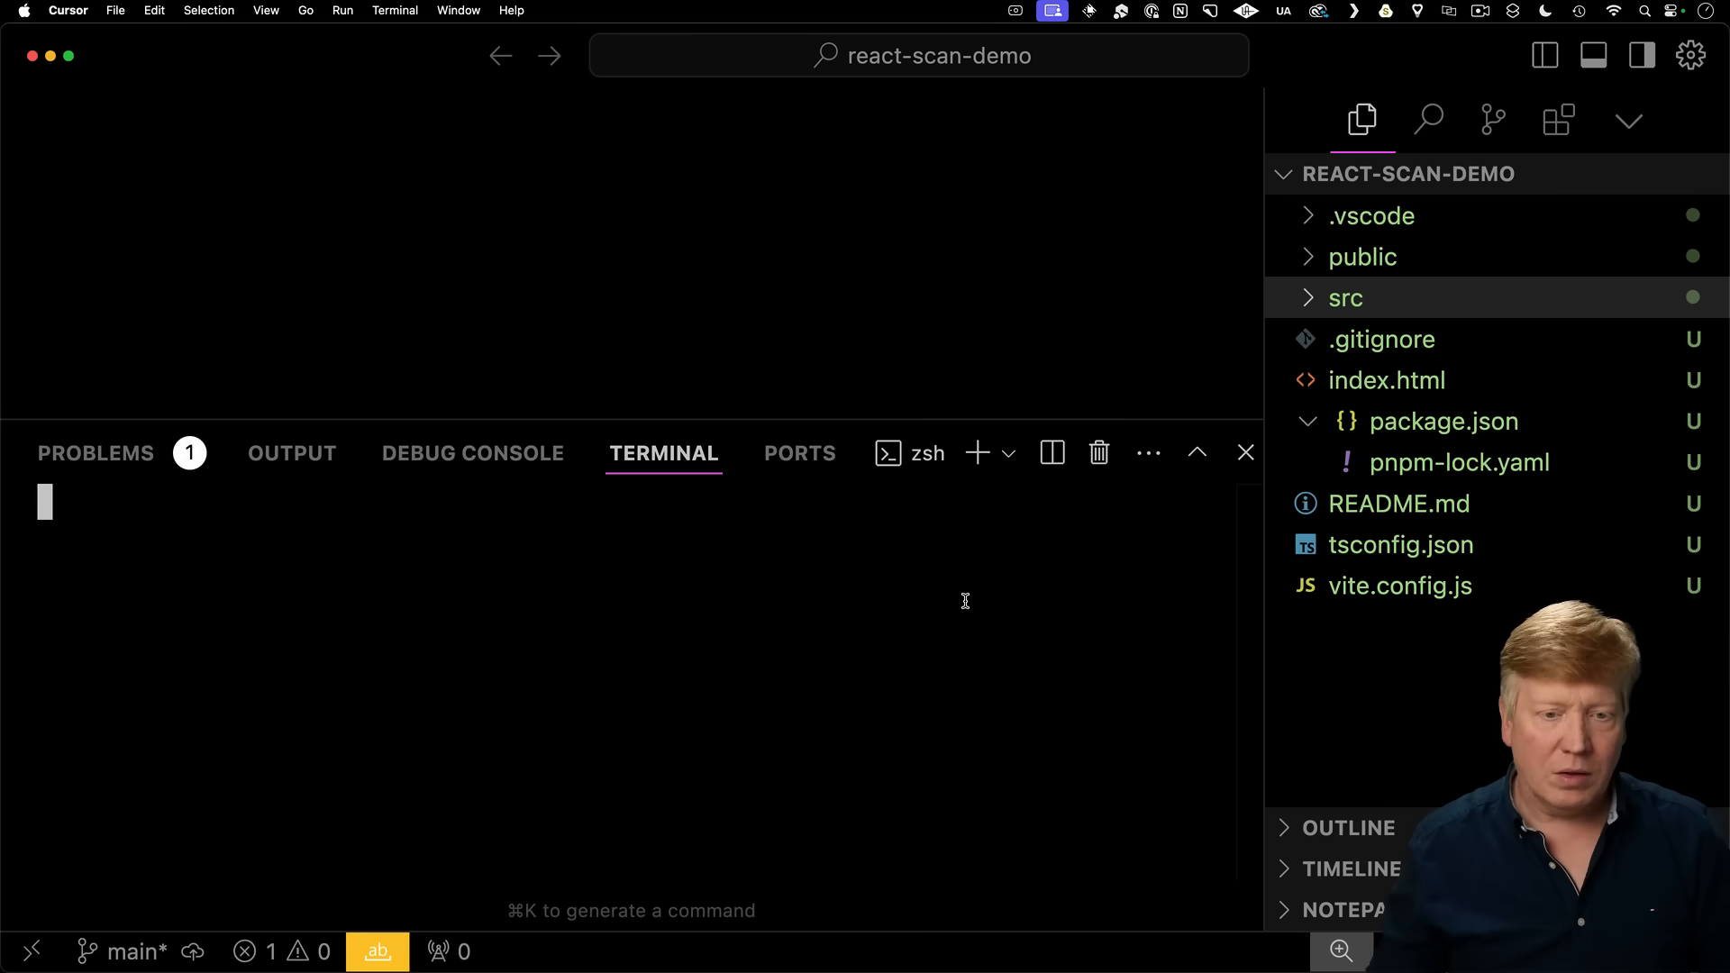
Run pnpm start, try typing in the Store demo's name inputs, then return to the editor.
{"action": "type", "text": "pnpm start"}
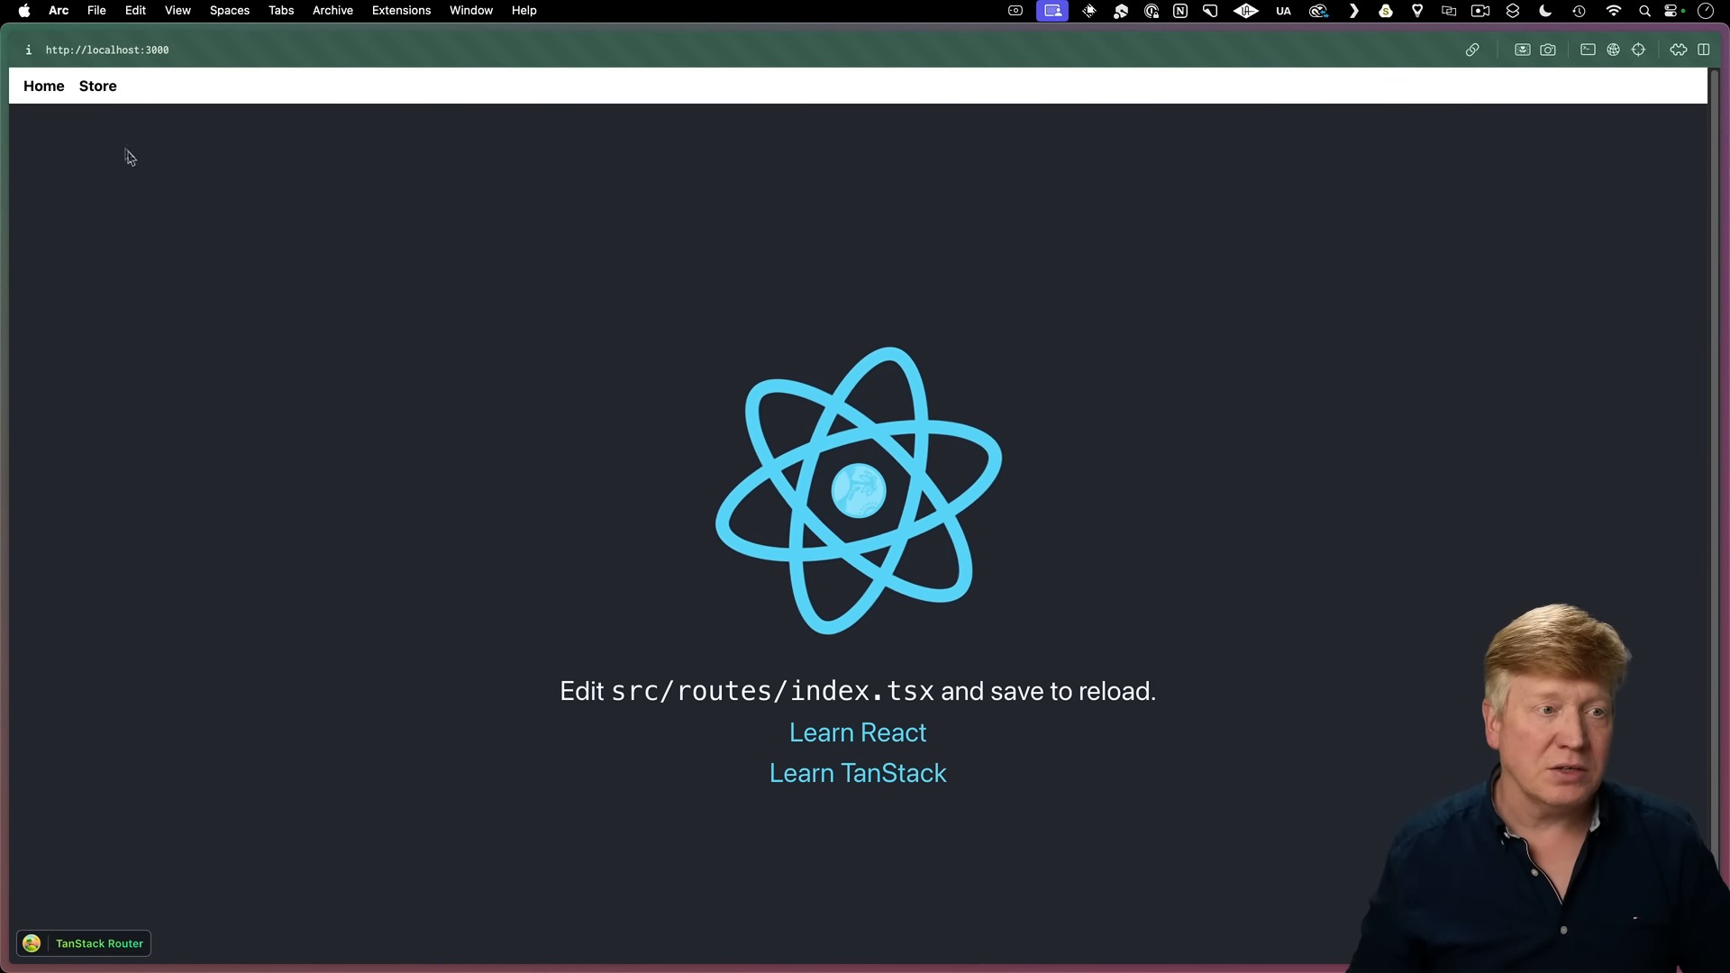
{"action": "left_click", "coordinate": [97, 85]}
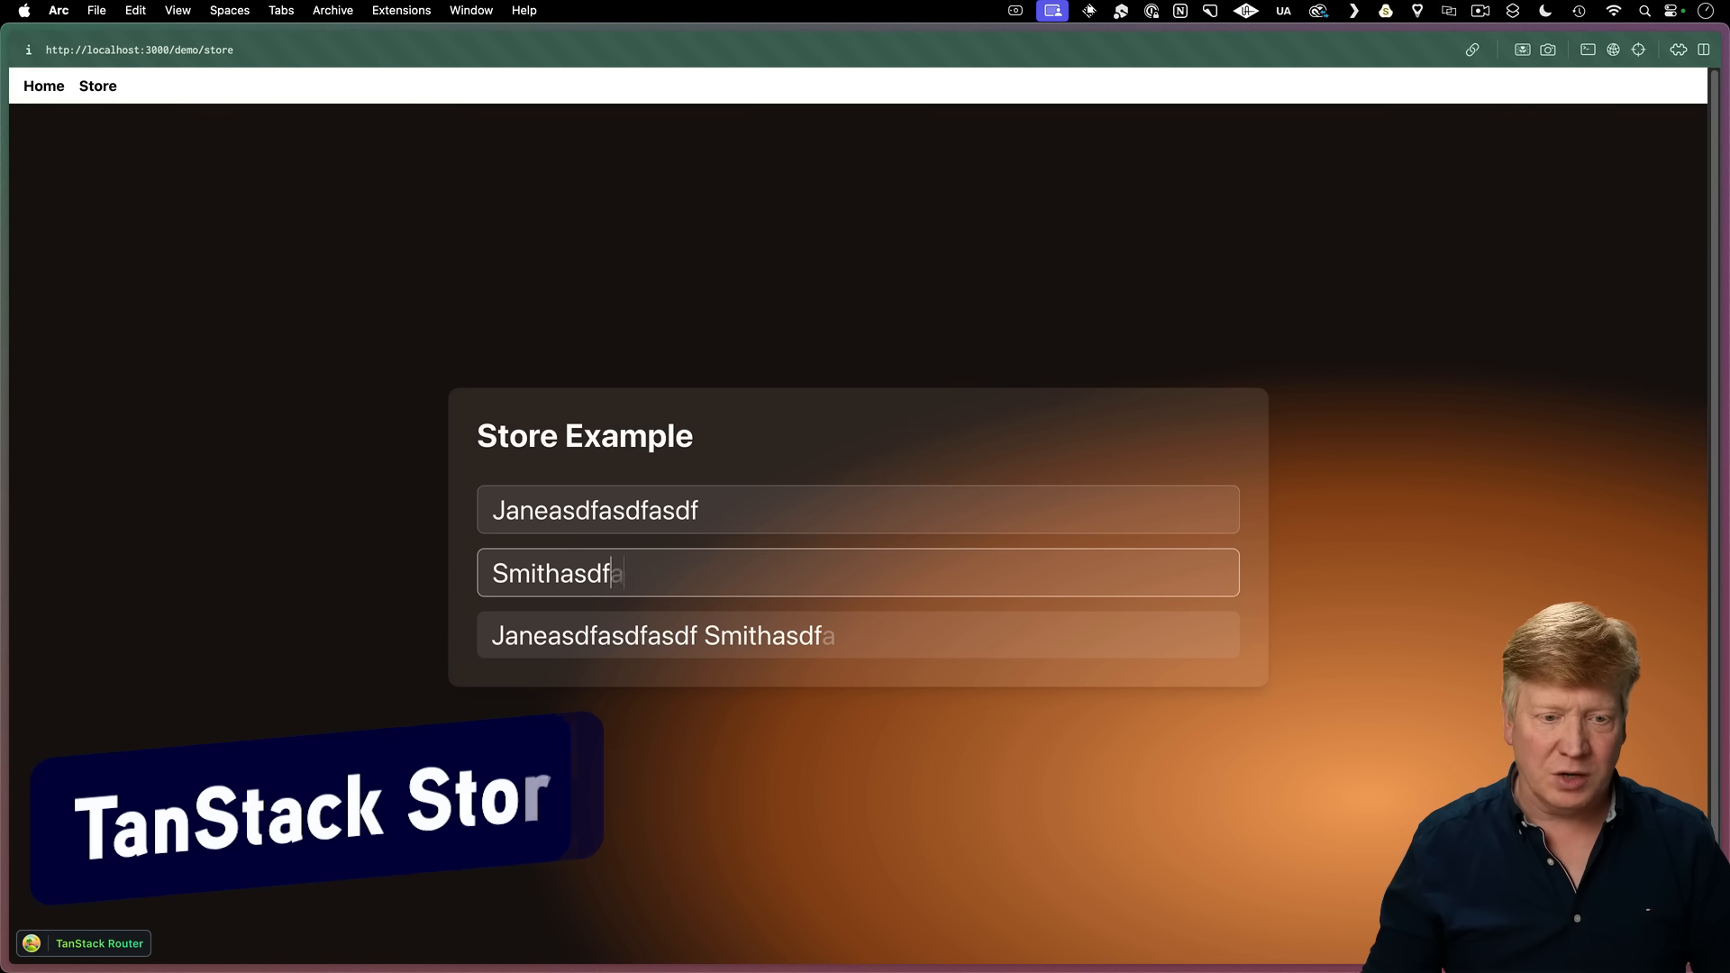
{"action": "type", "text": "asdfasdfasdf"}
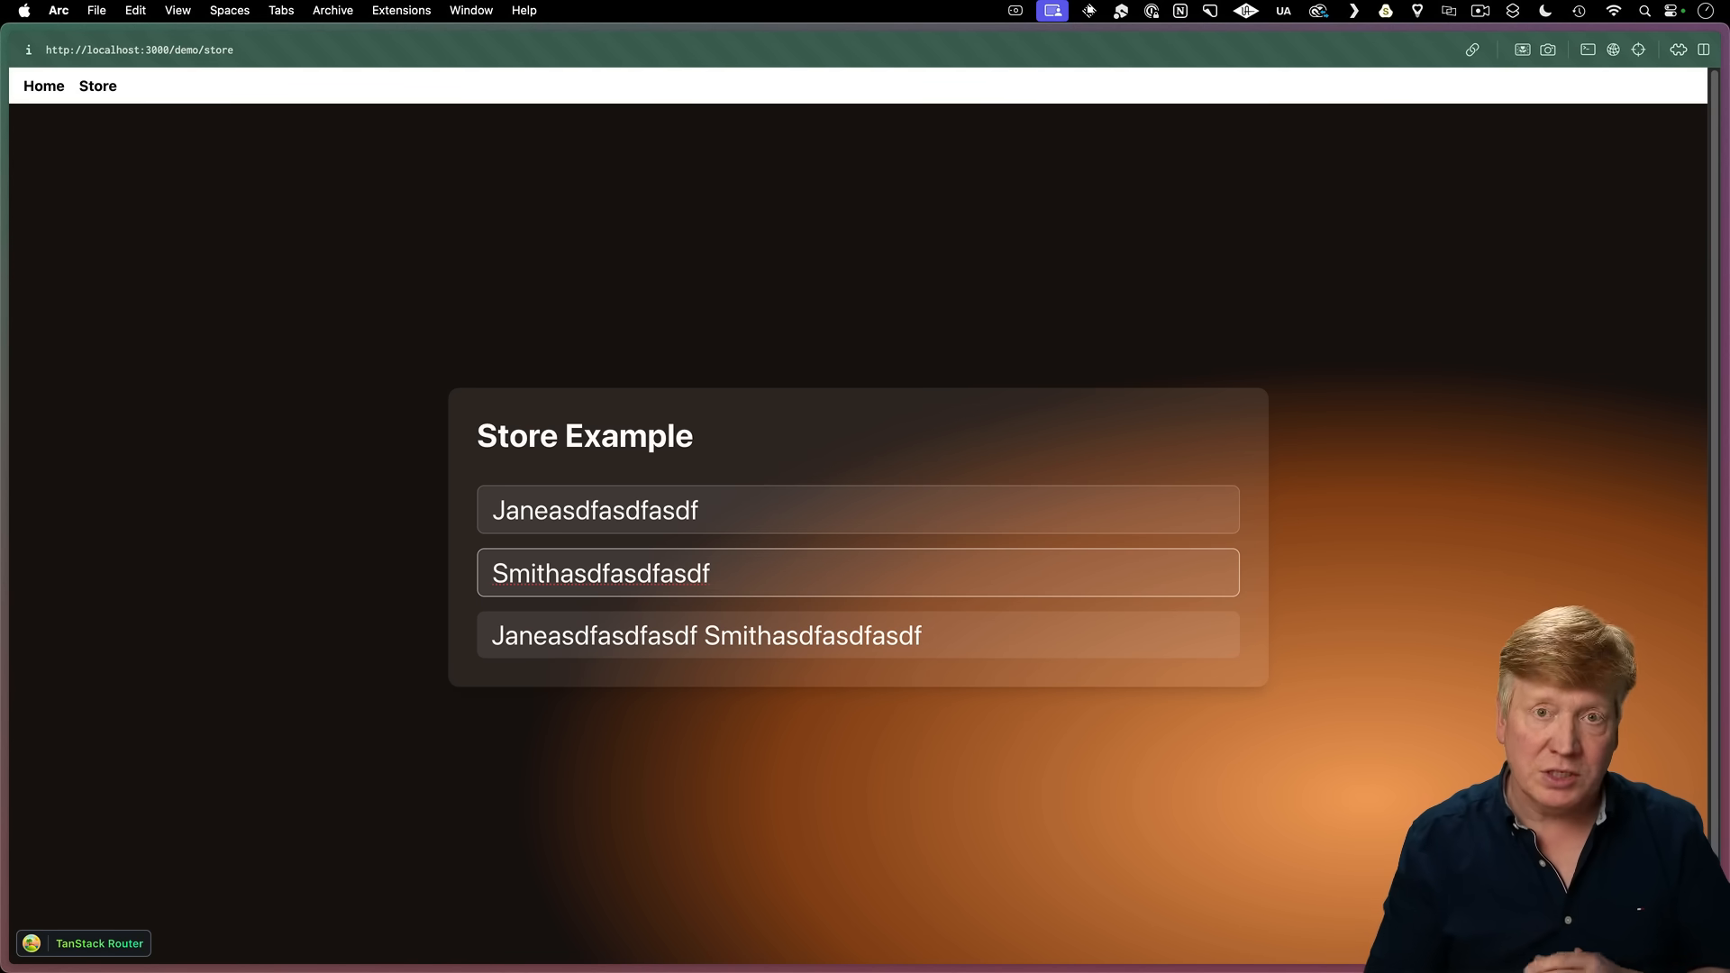
{"action": "key", "text": "cmd+tab"}
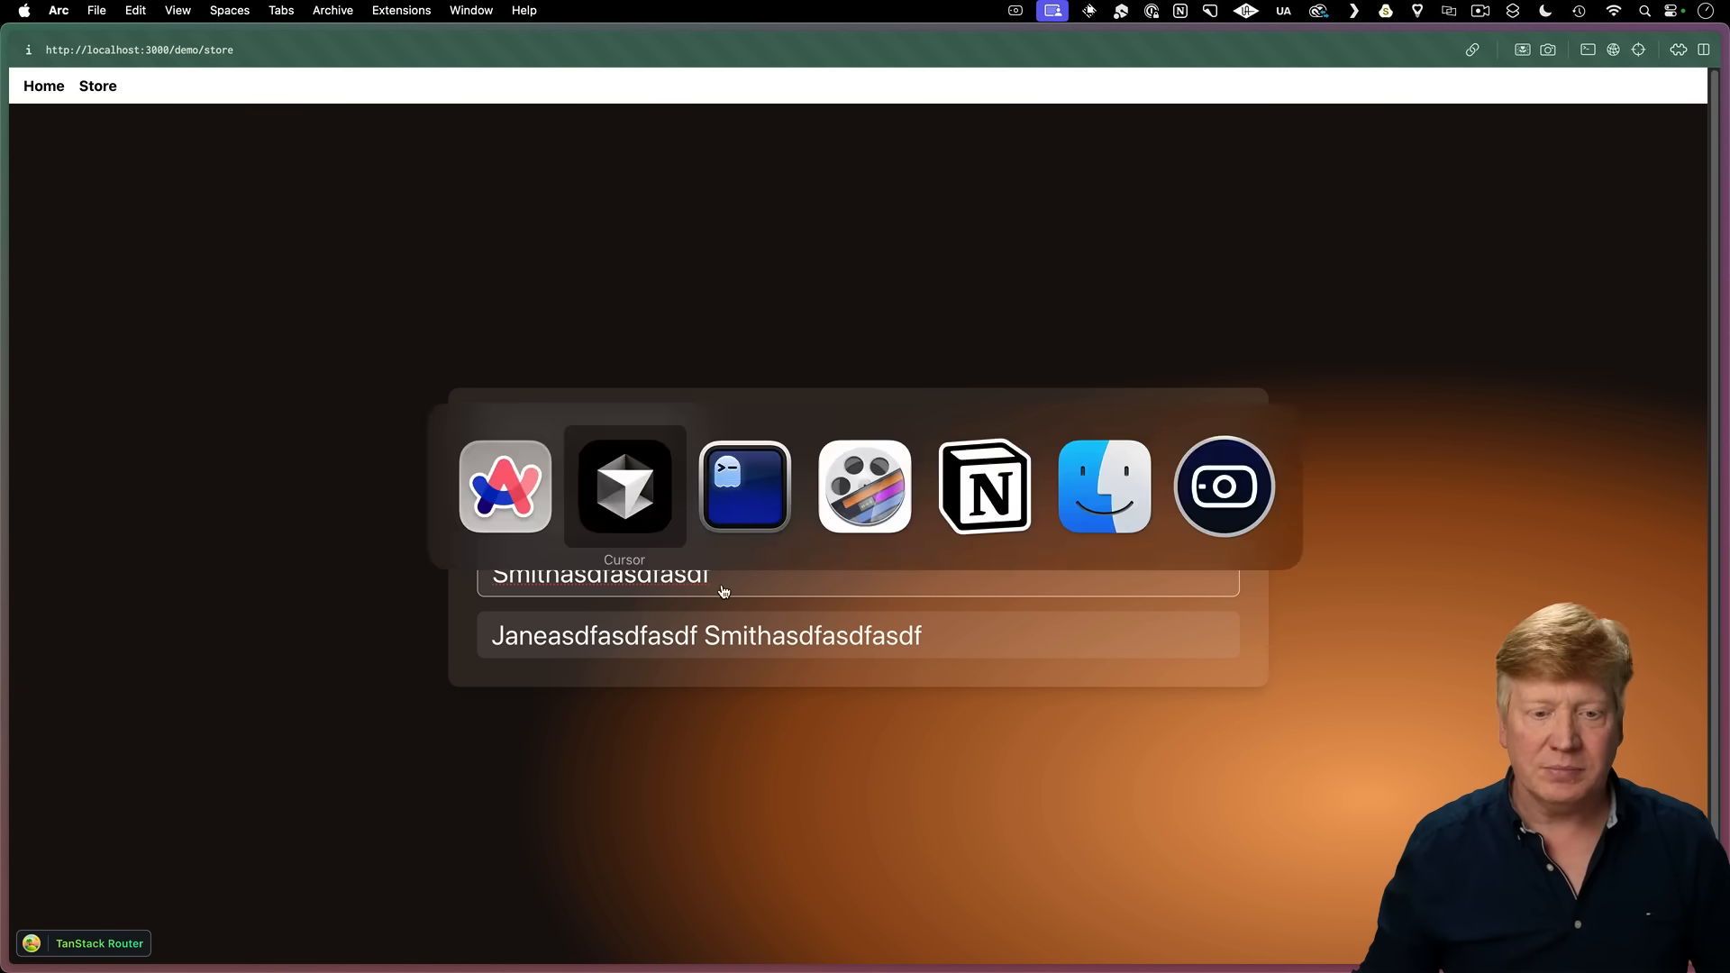
{"action": "left_click", "coordinate": [624, 487]}
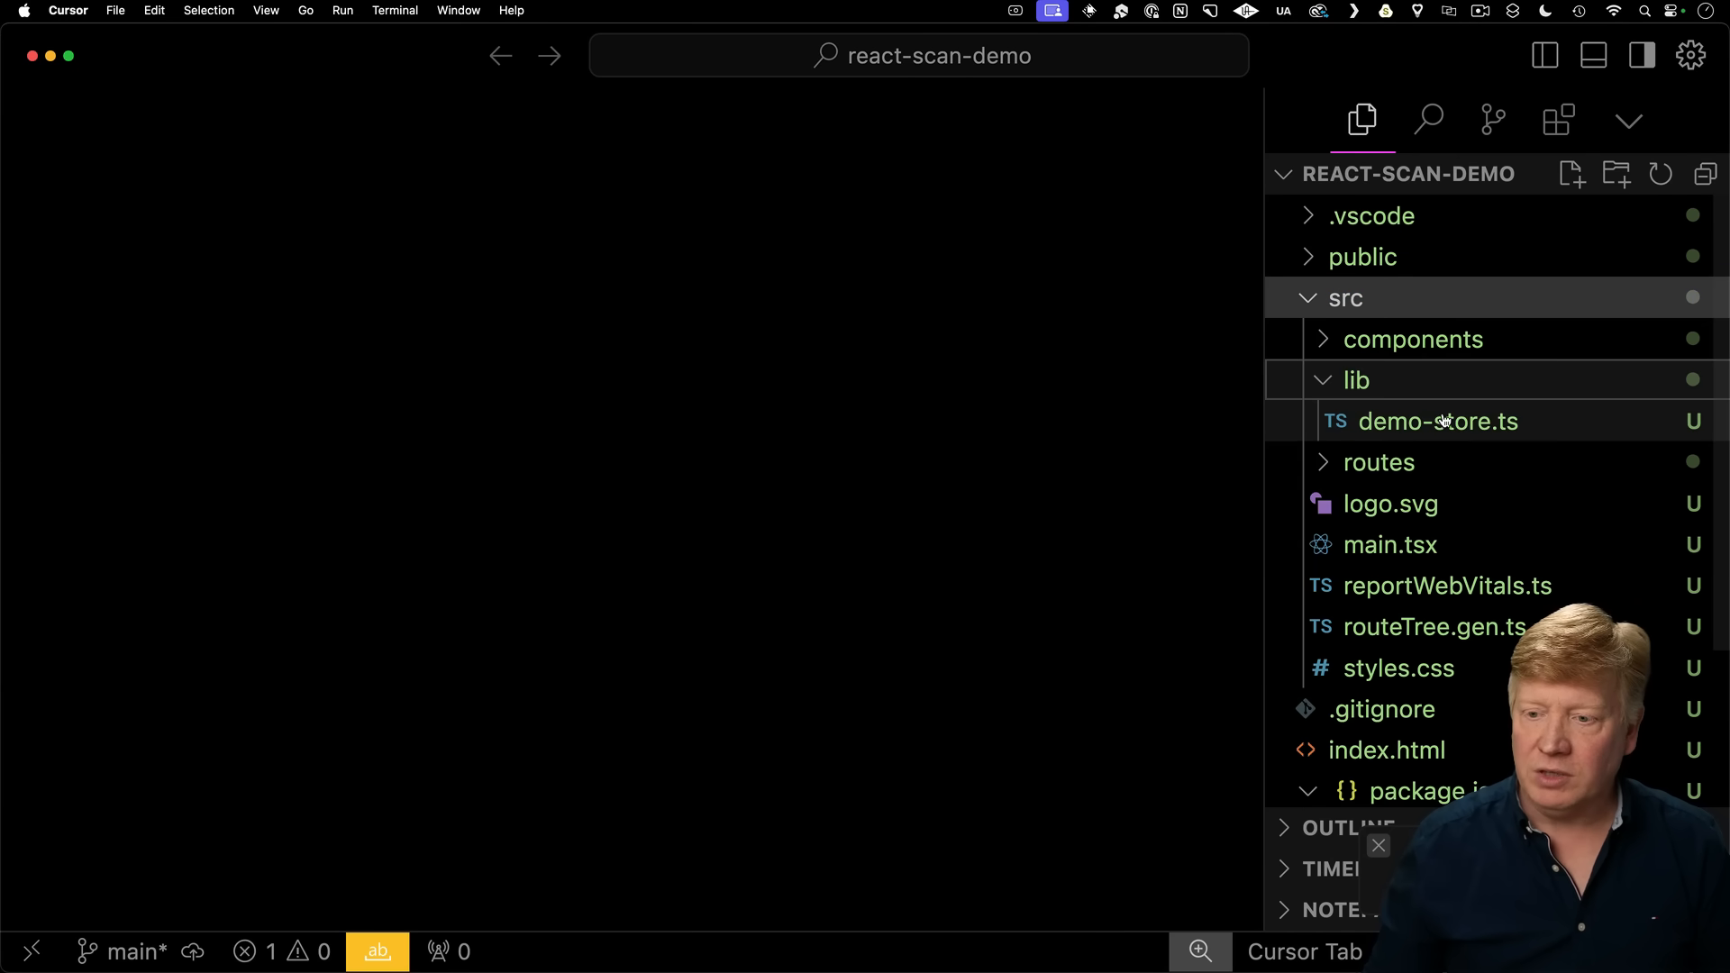
Open src/lib/demo-store.ts to view the firstName, lastName and derived fullName store.
{"action": "left_click", "coordinate": [1438, 420]}
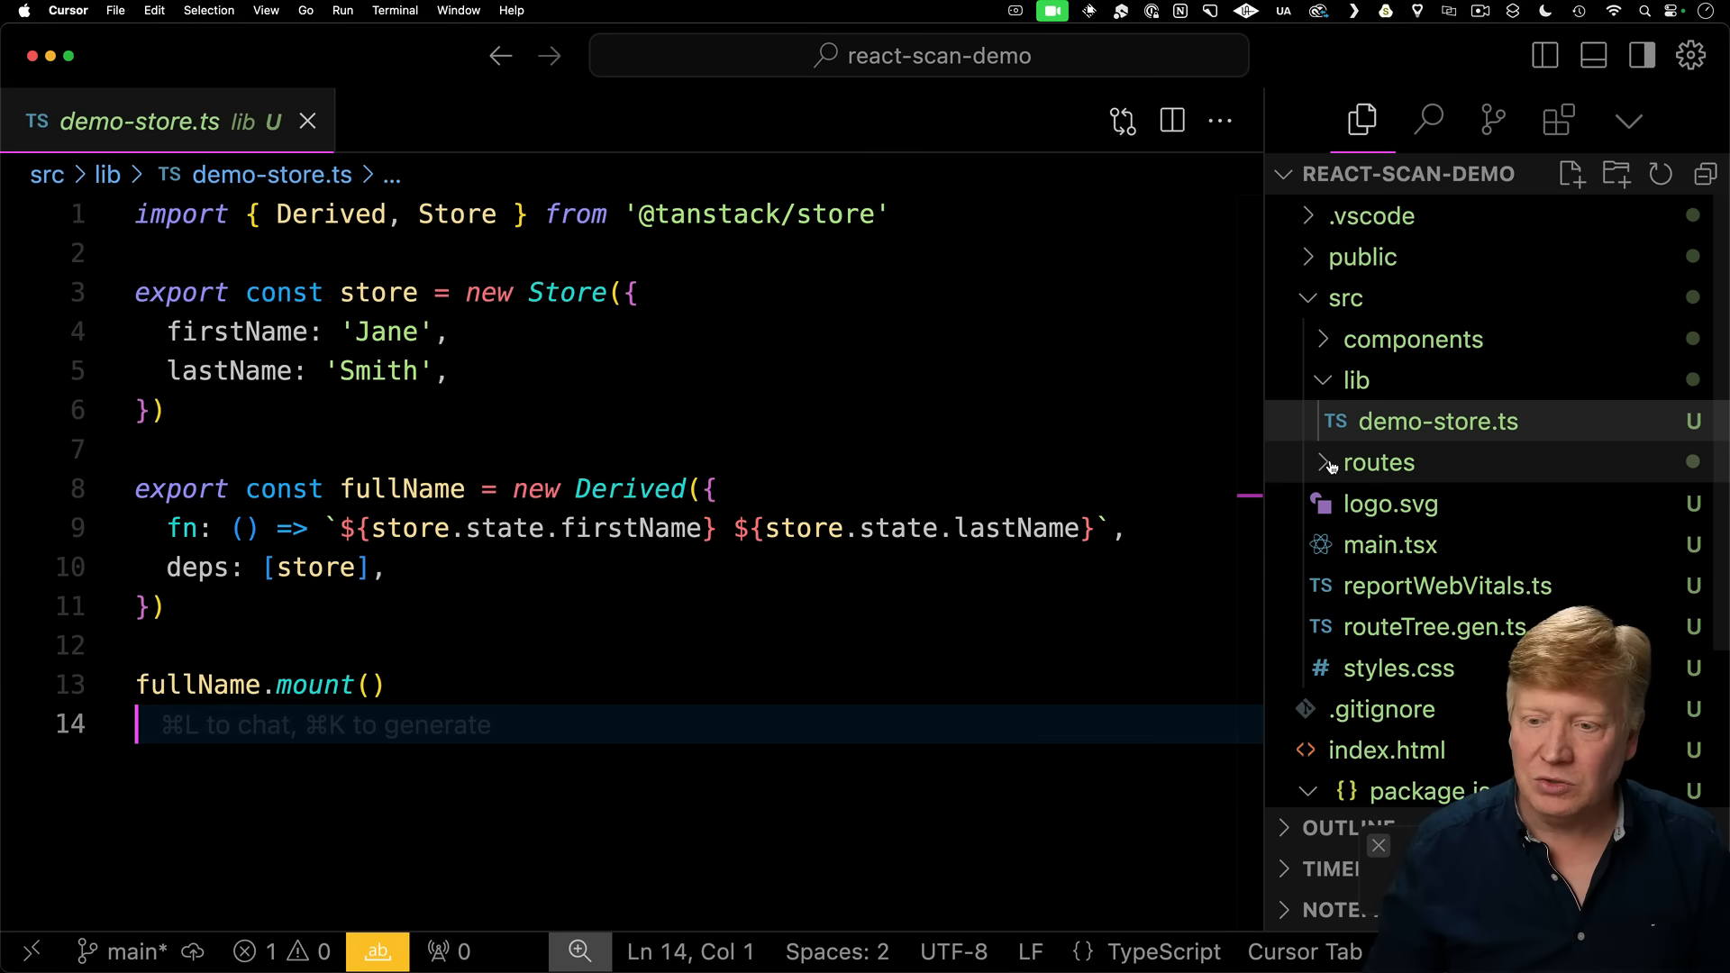
Open src/routes/demo.store.tsx and read through the FirstName component's store usage.
{"action": "left_click", "coordinate": [1379, 463]}
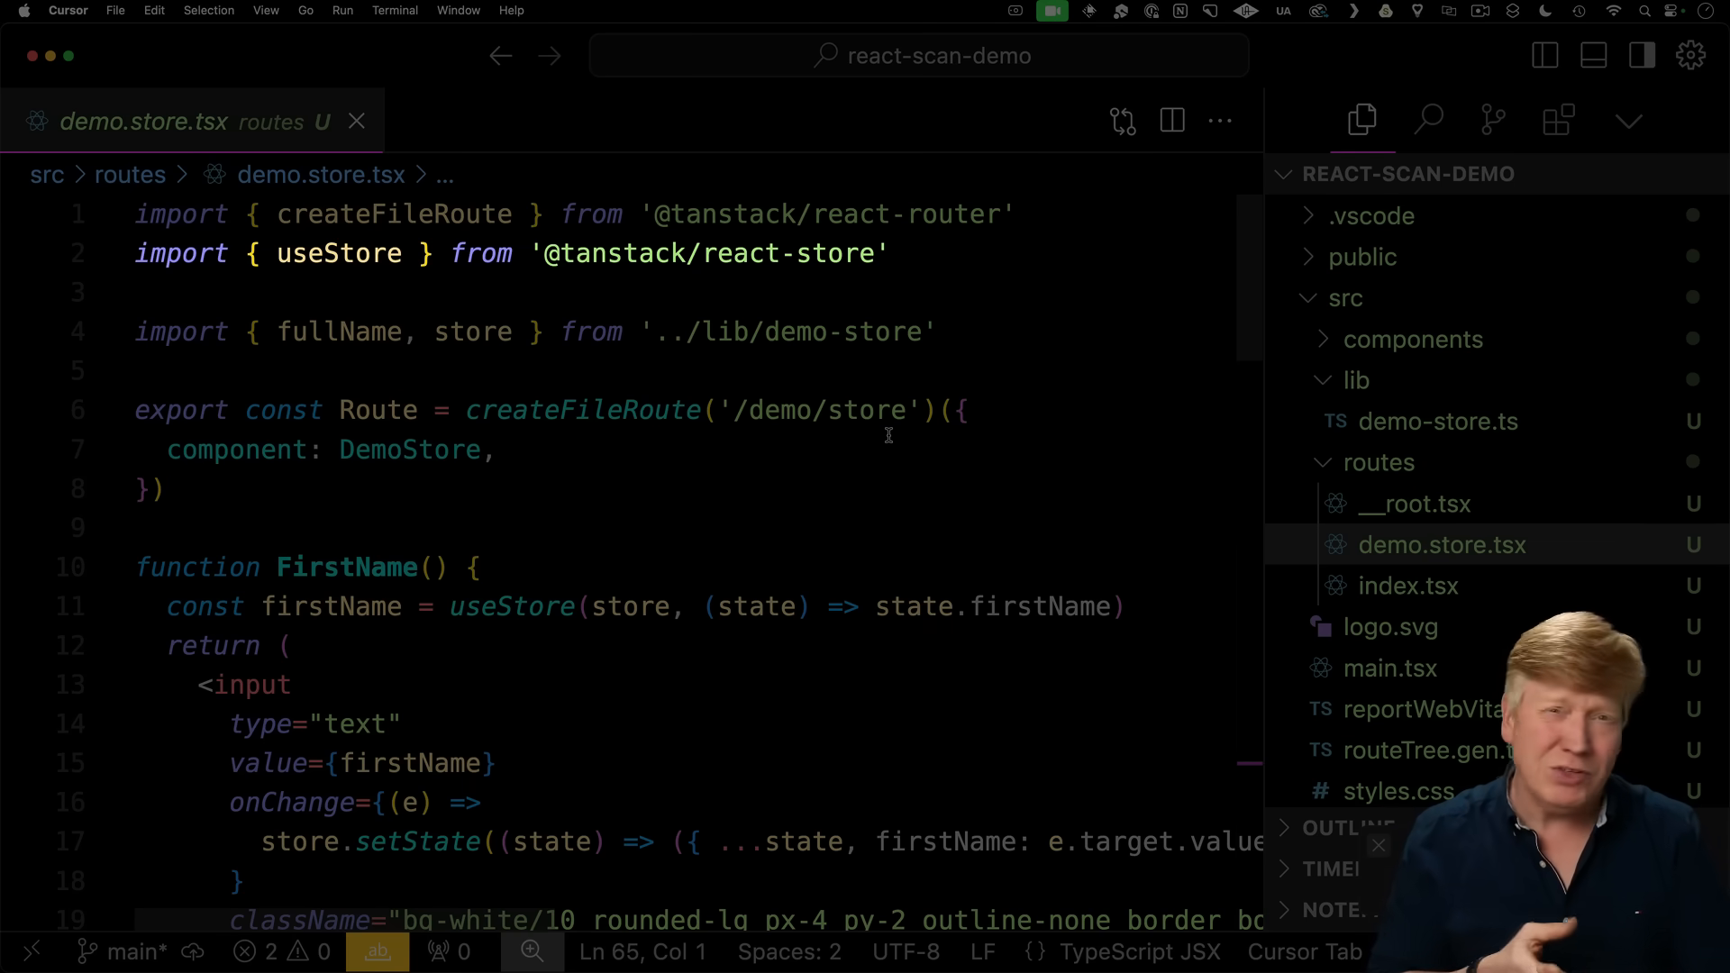
{"action": "scroll", "scroll_direction": "down", "scroll_amount": 3}
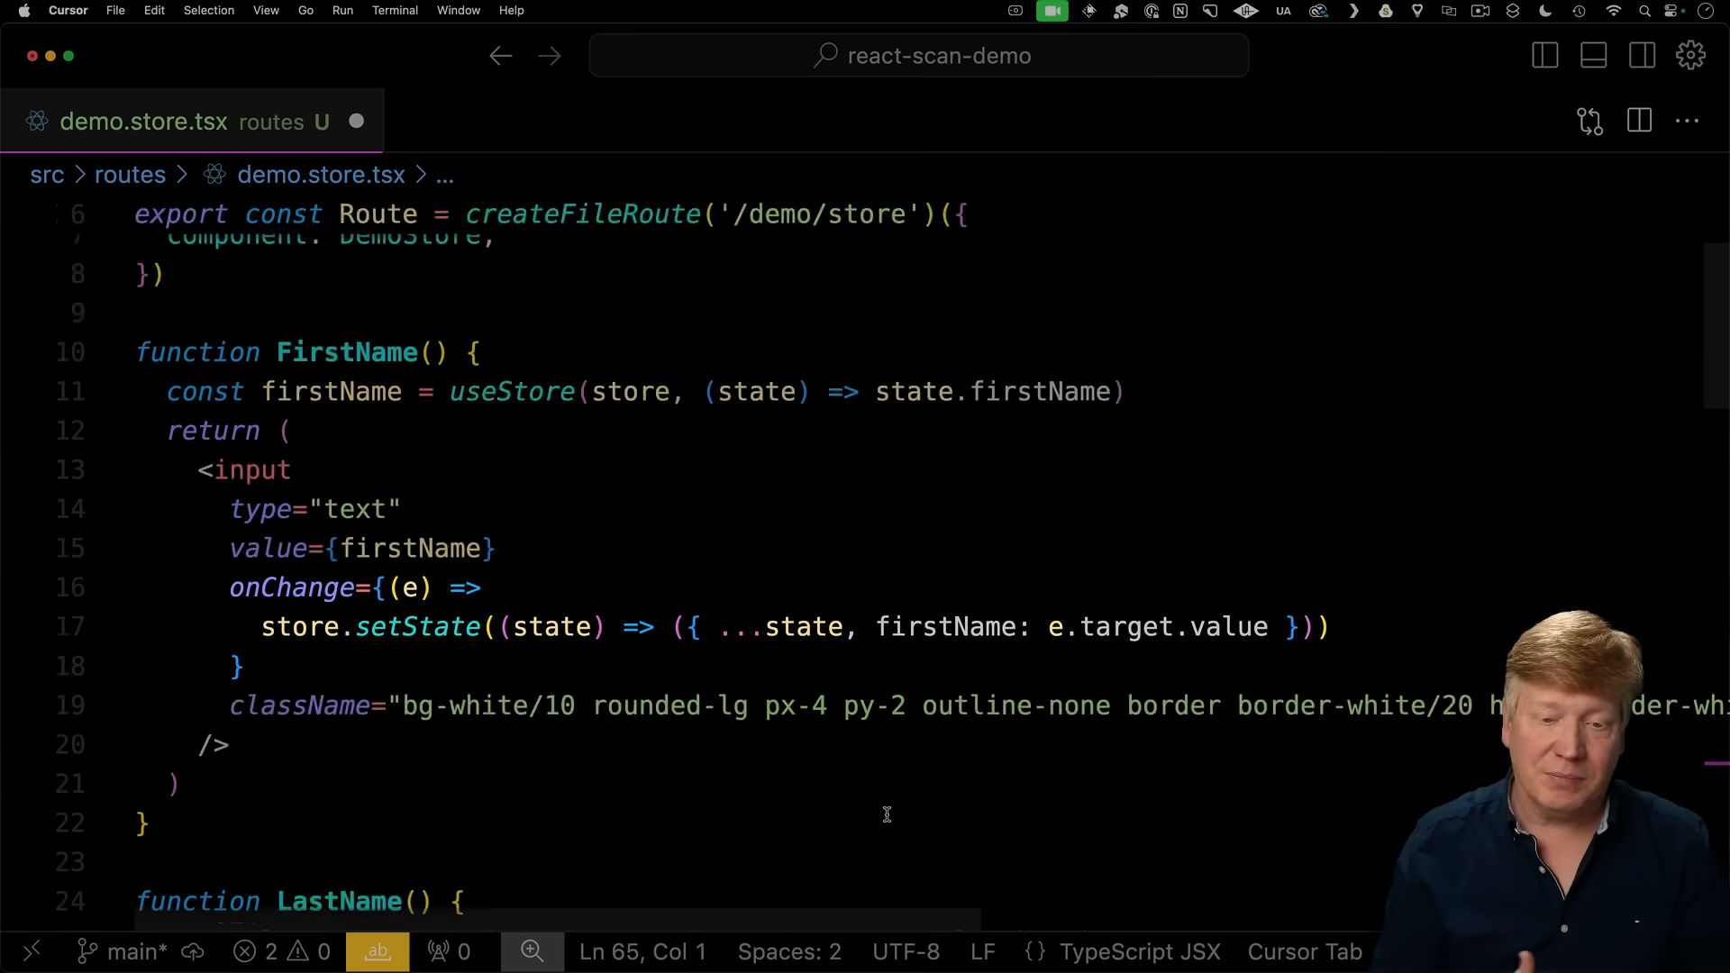
{"action": "scroll", "scroll_direction": "down", "scroll_amount": 3}
{"action": "type", "text": "pnpm"}
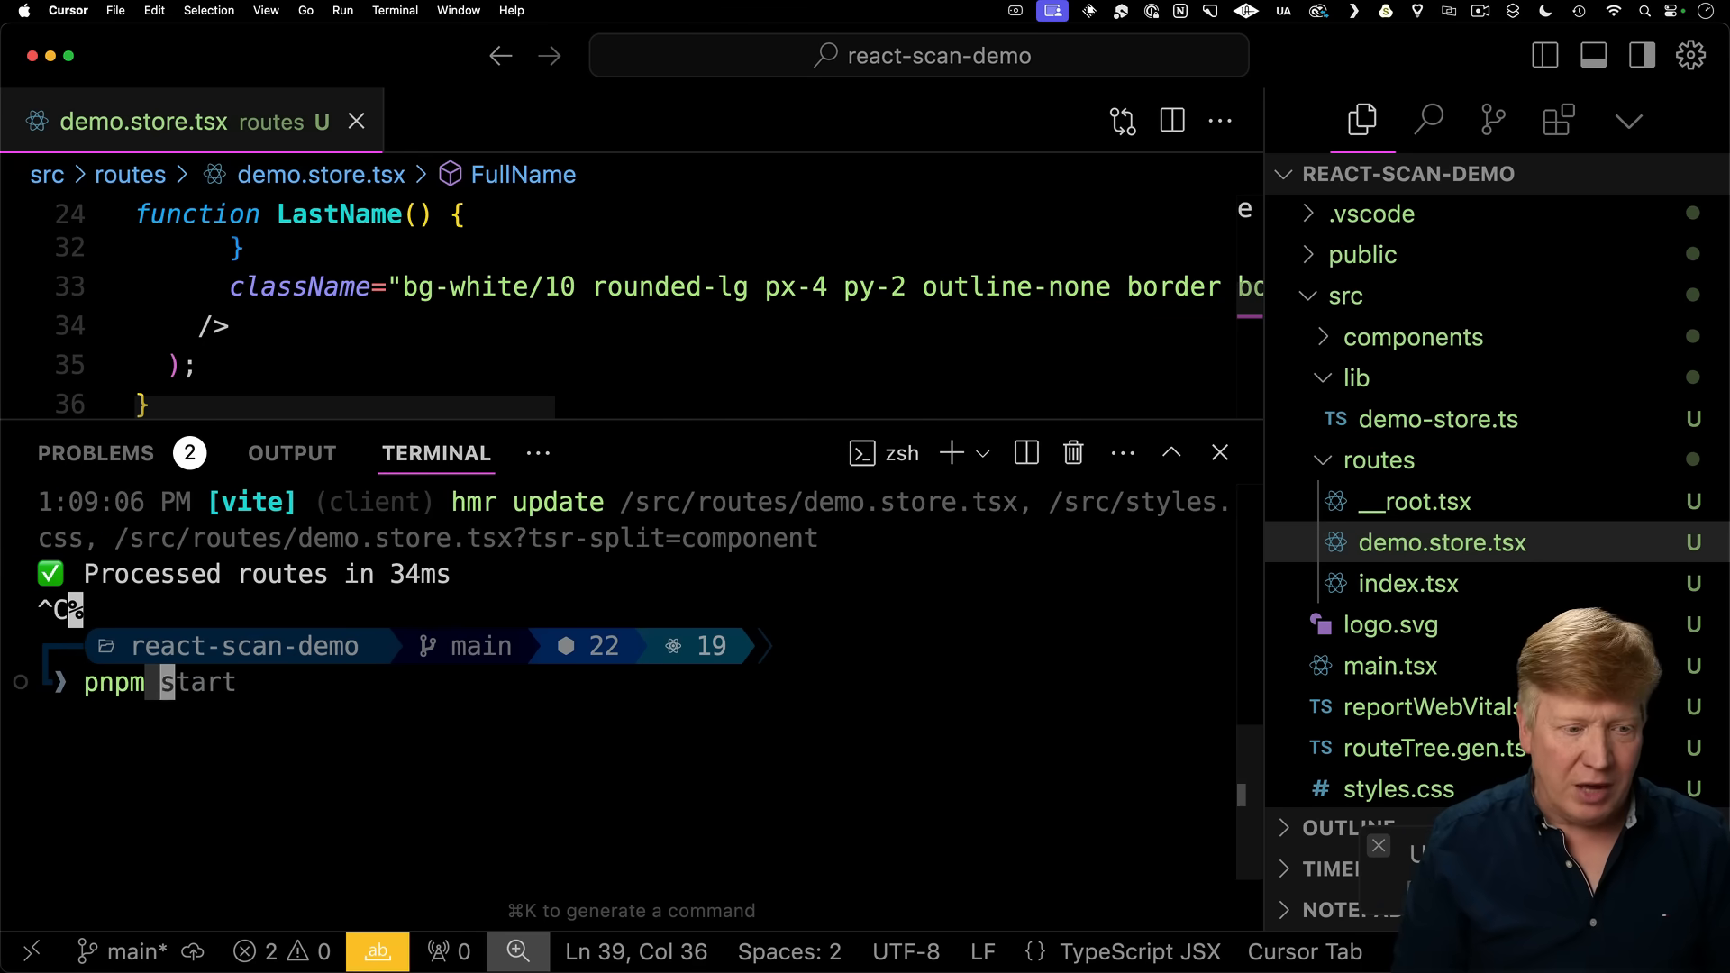
Add an import of scan from react-scan on a new first line of main.tsx.
{"action": "key", "text": "Enter"}
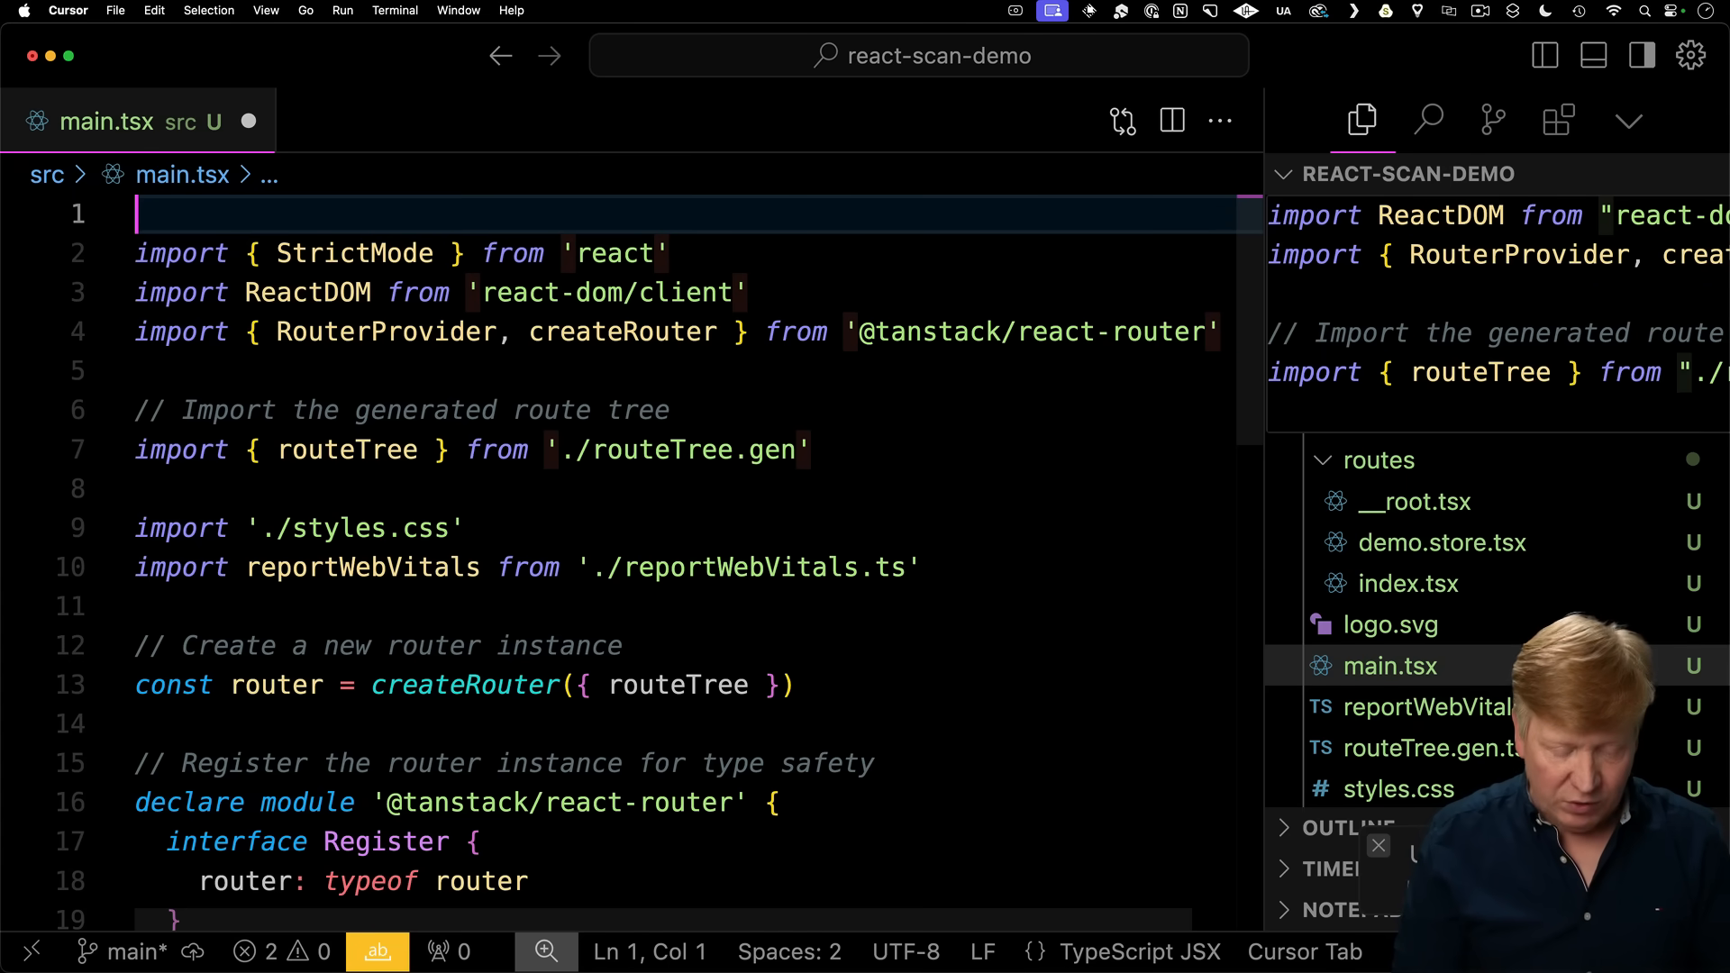
{"action": "type", "text": "scan"}
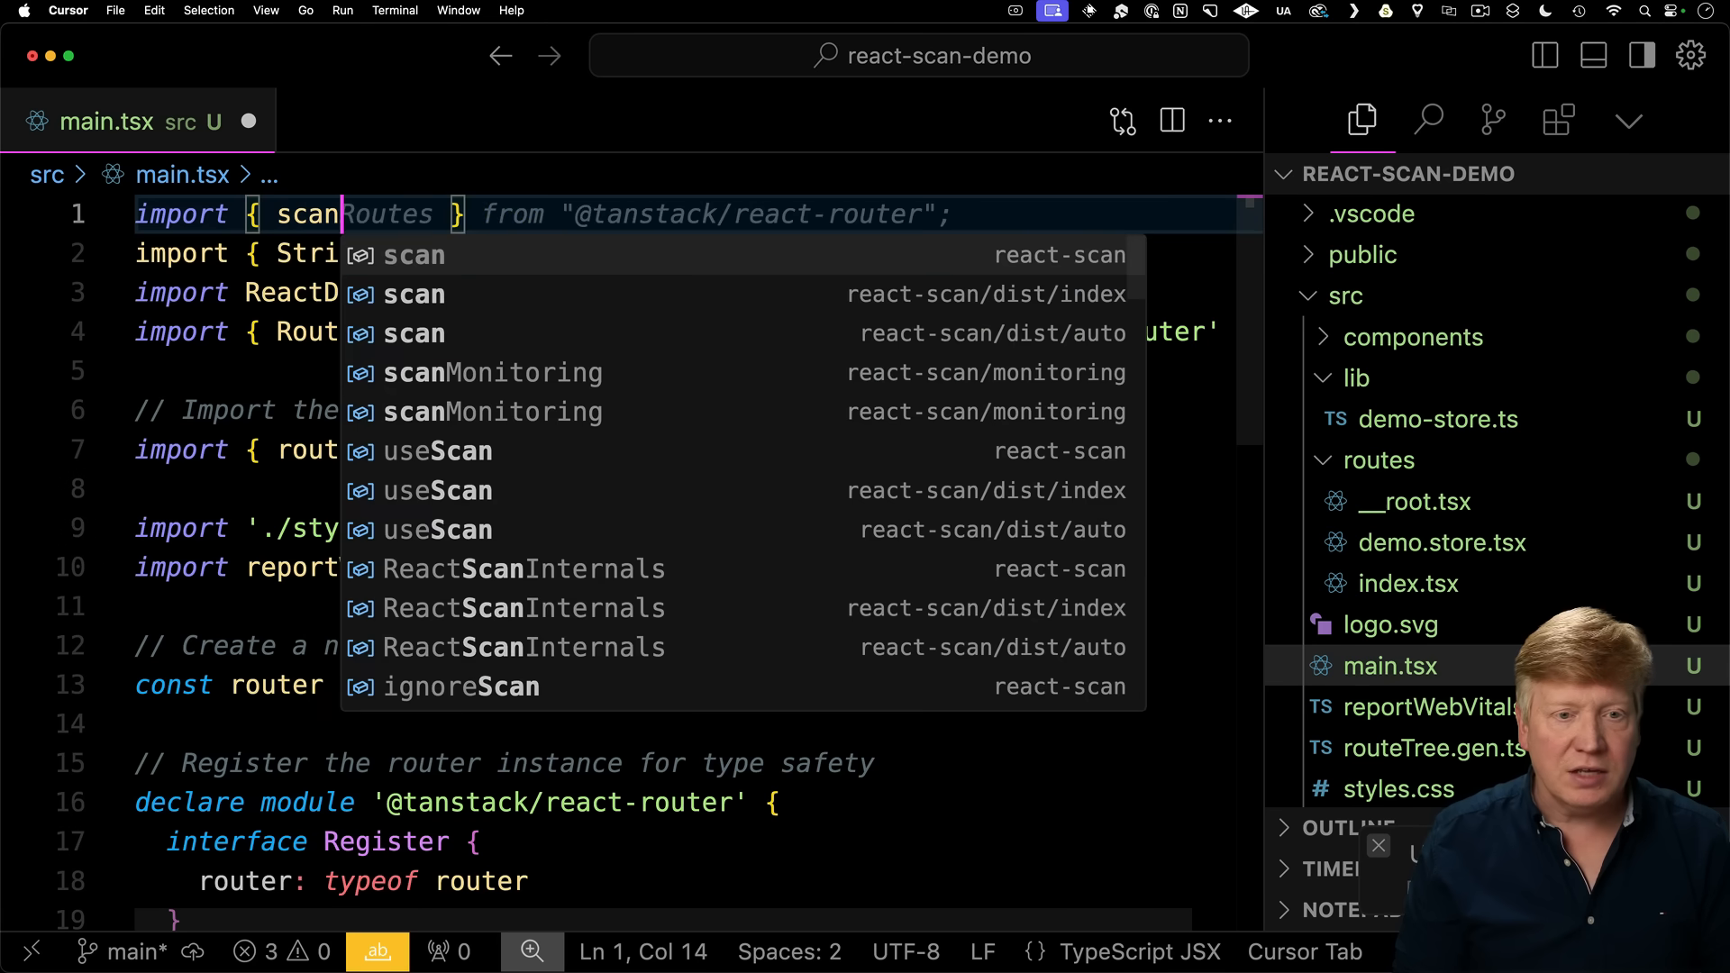
{"action": "left_click", "coordinate": [411, 254]}
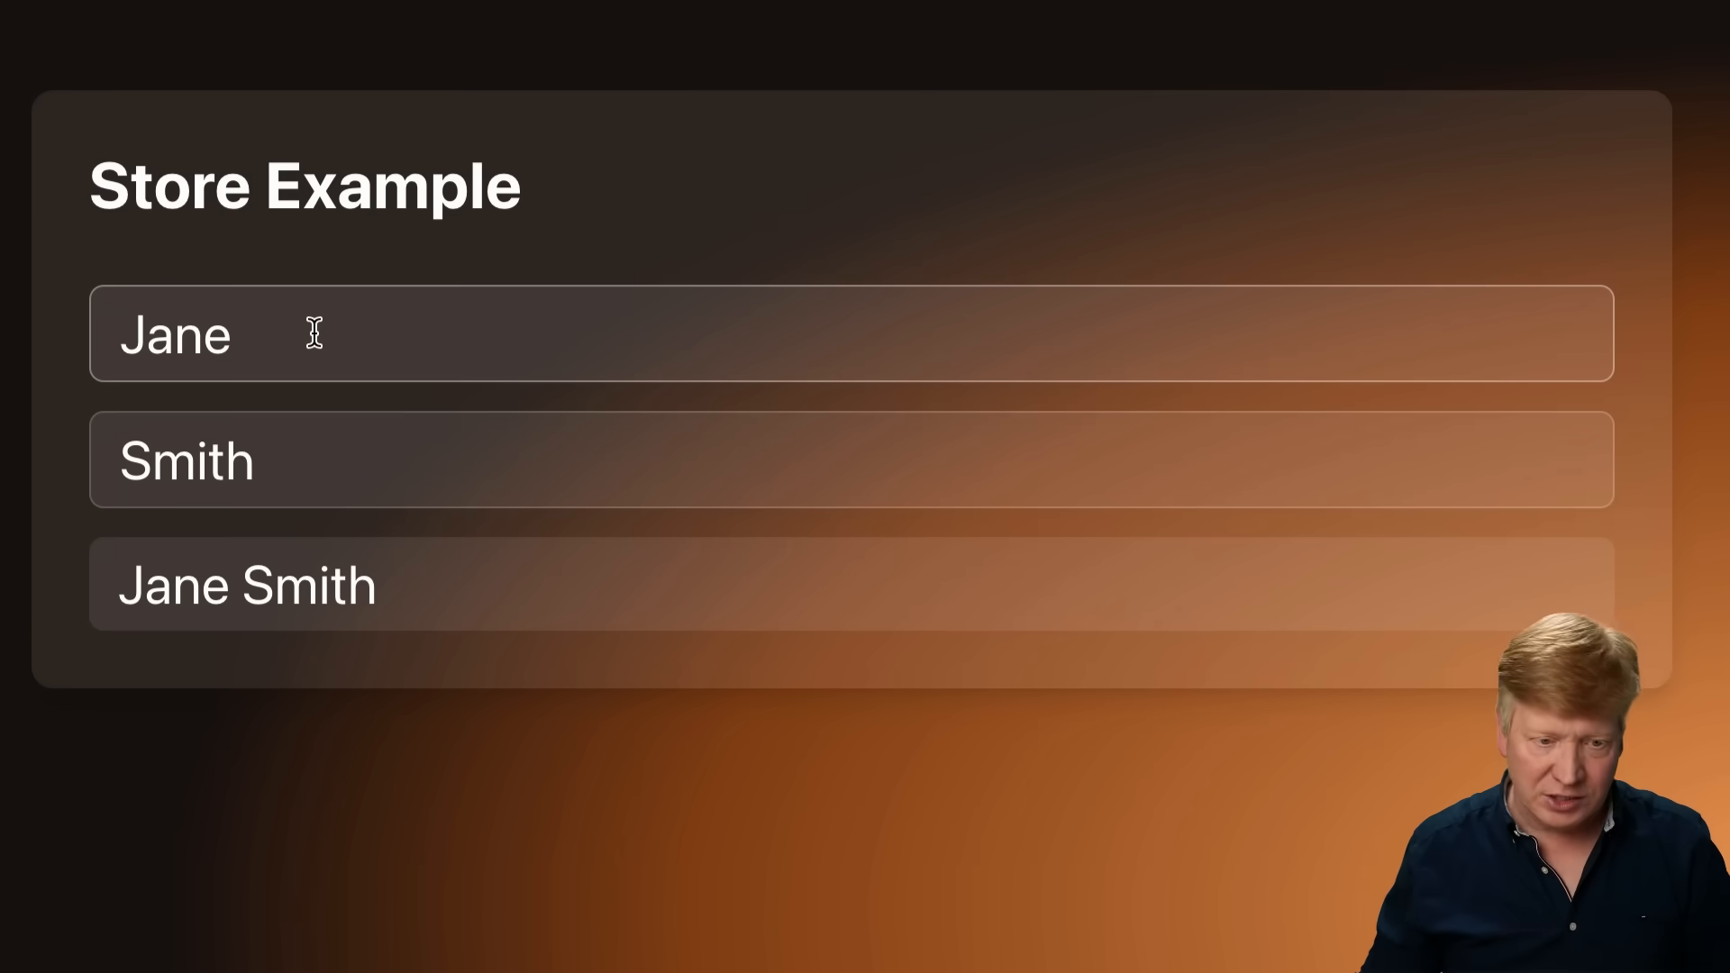
Extend the first and last names in the Store demo so the full name updates.
{"action": "type", "text": "adfasdf"}
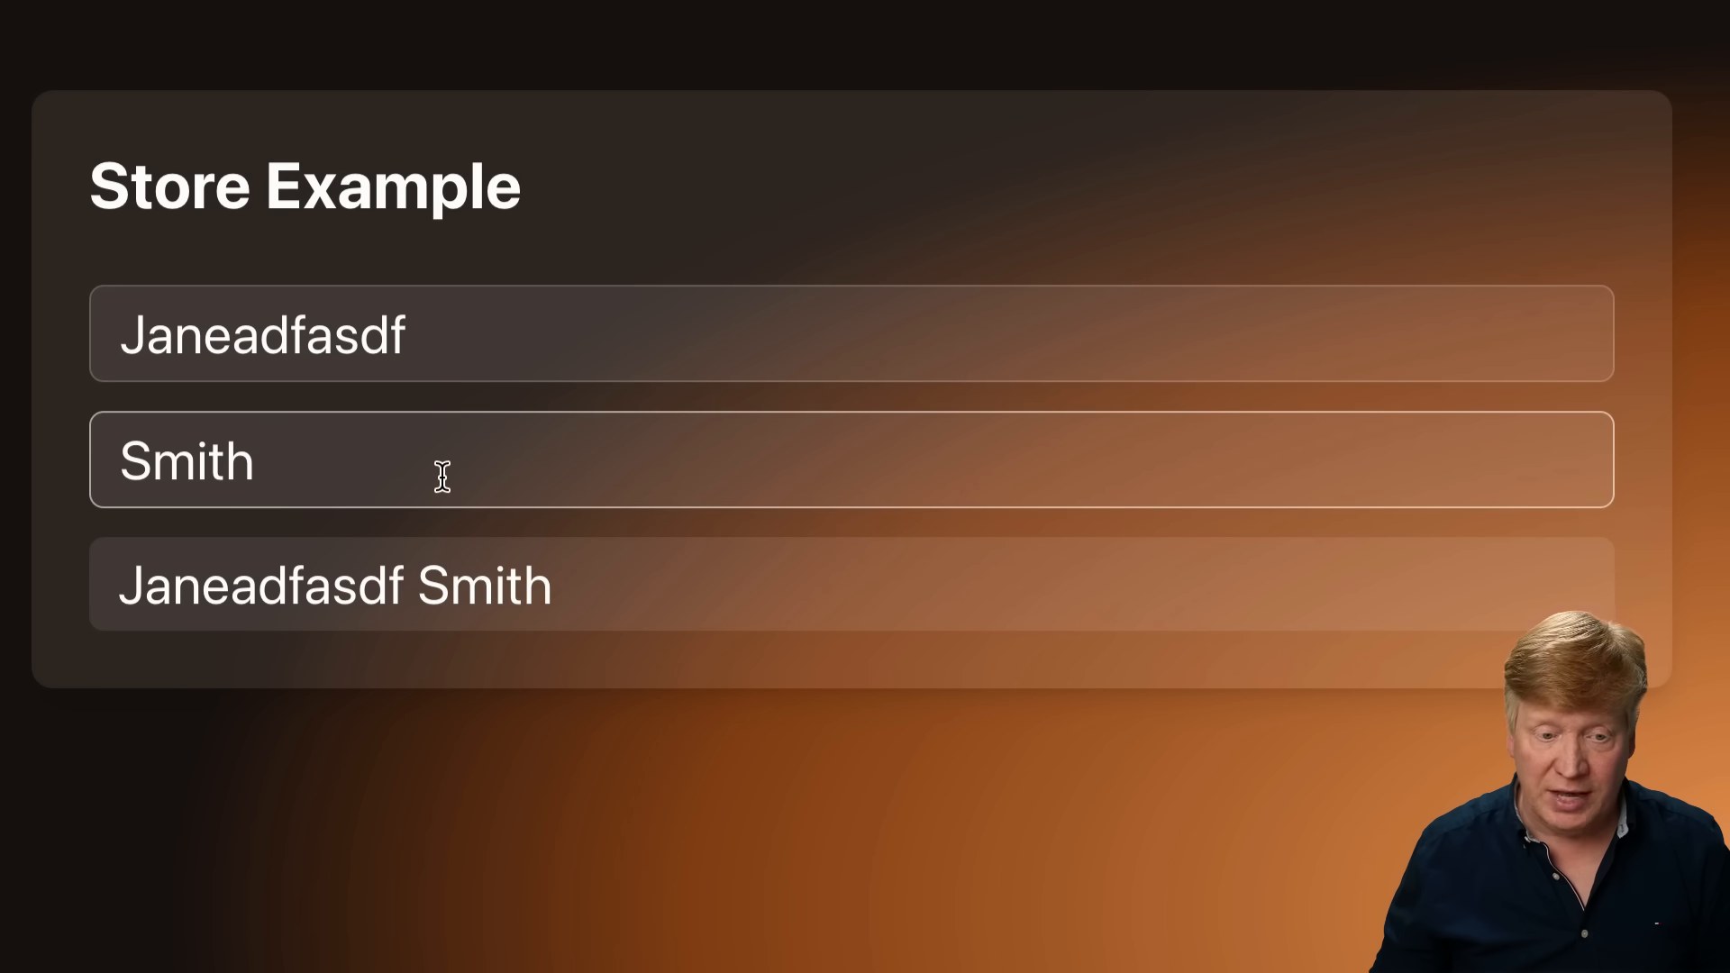
{"action": "type", "text": "a"}
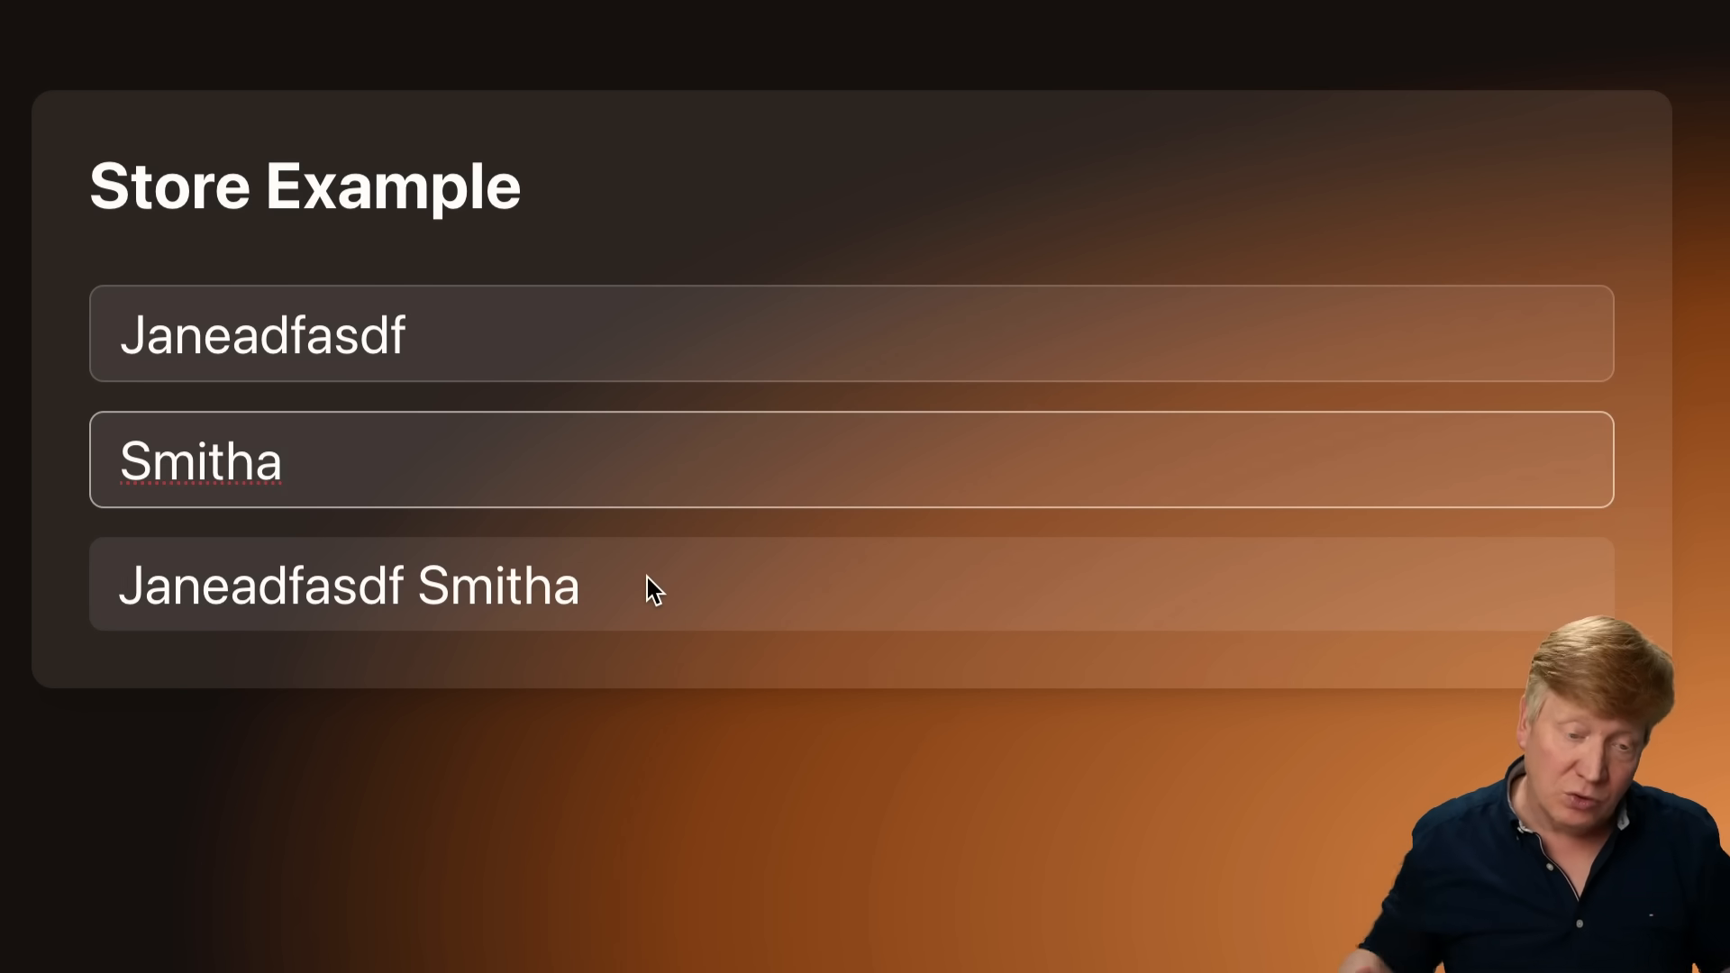
{"action": "type", "text": "asdfasdf"}
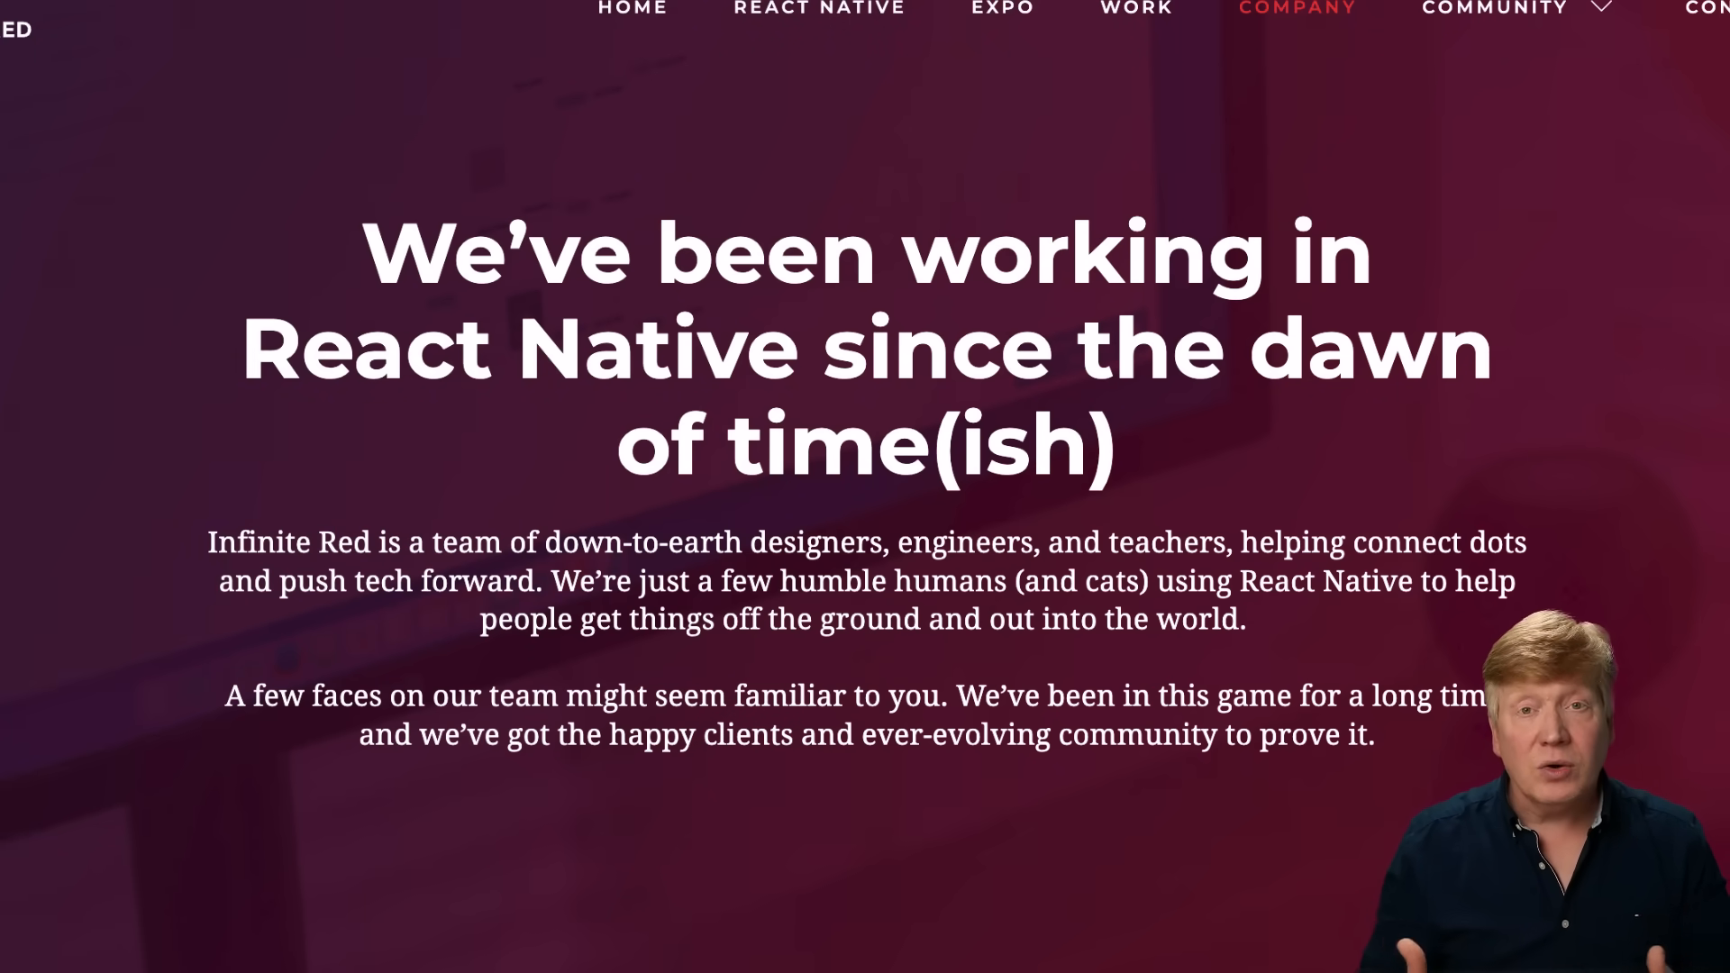
Scroll through the Infinite Red Fandor case study down to the More Projects cards.
{"action": "scroll", "scroll_direction": "down", "scroll_amount": 3}
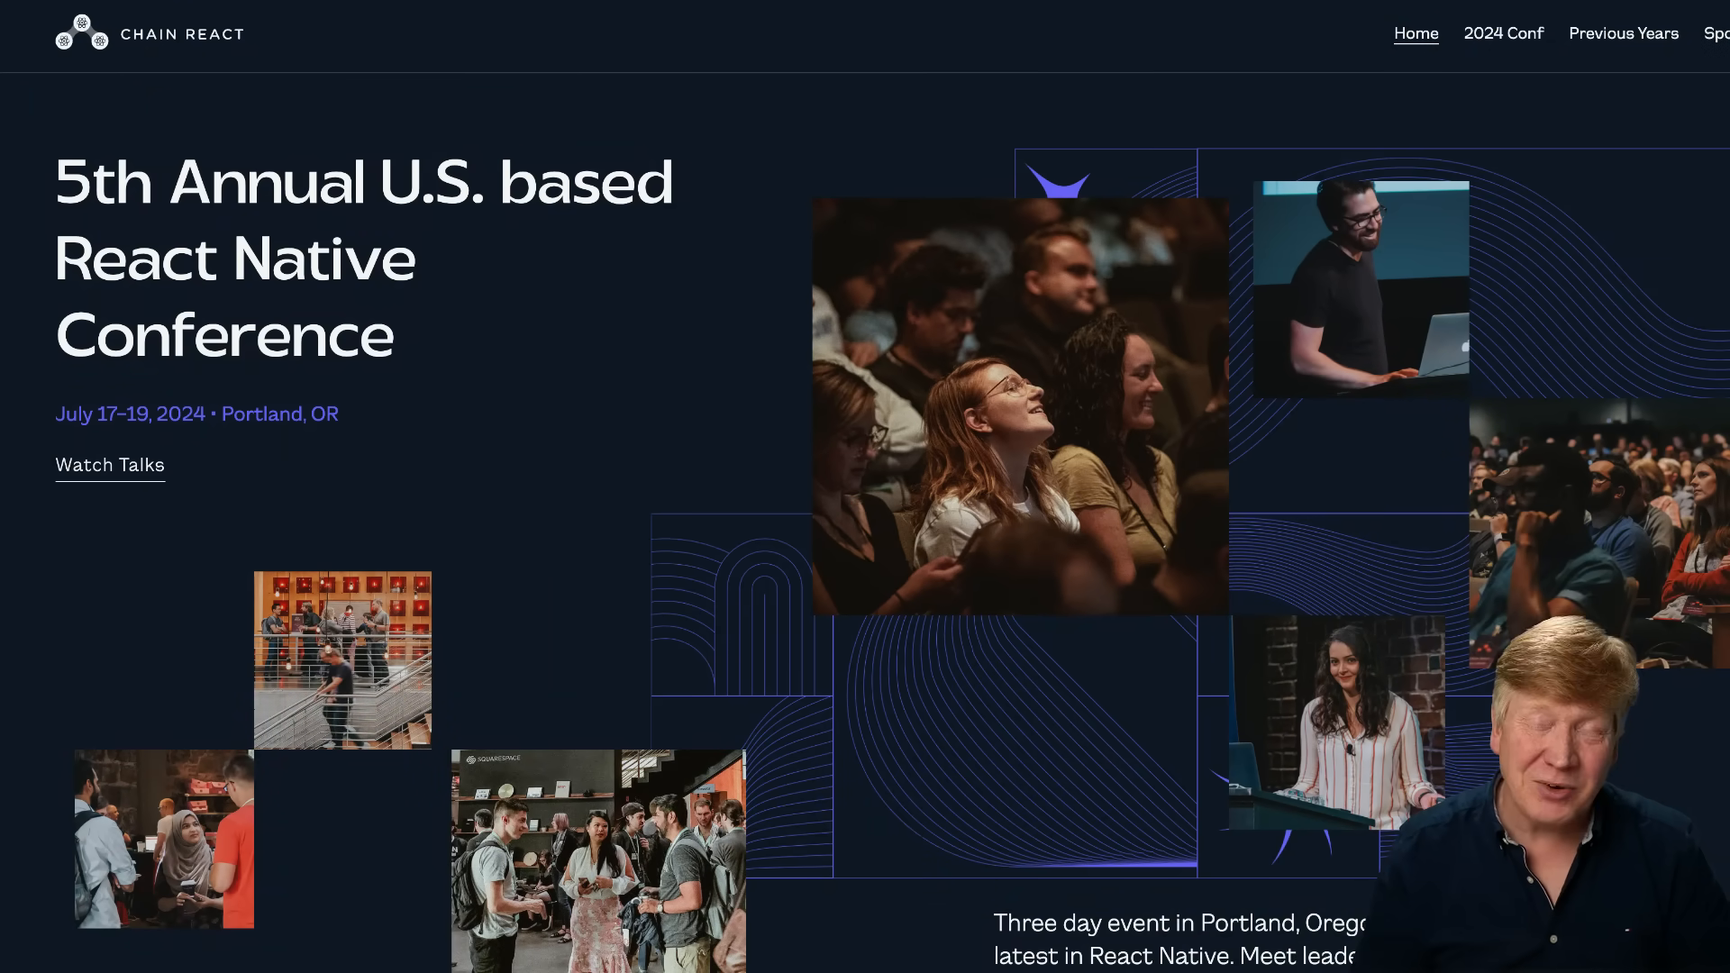
{"action": "scroll", "scroll_direction": "down", "scroll_amount": 3}
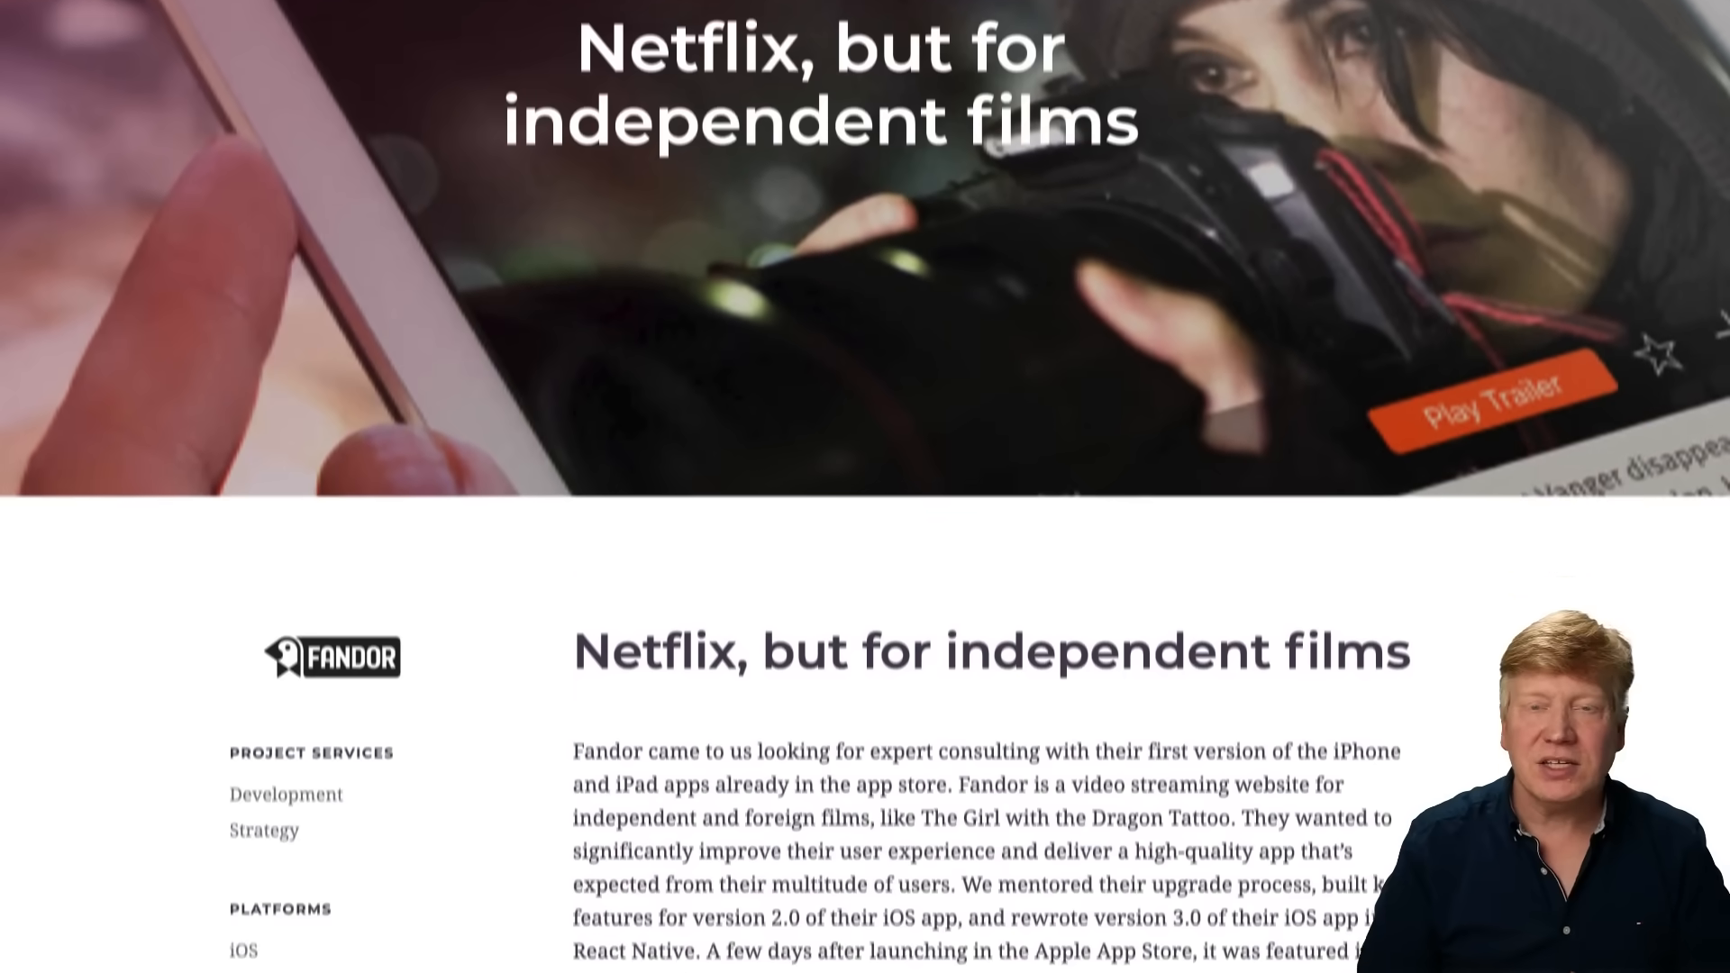
{"action": "scroll", "scroll_direction": "down", "scroll_amount": 3}
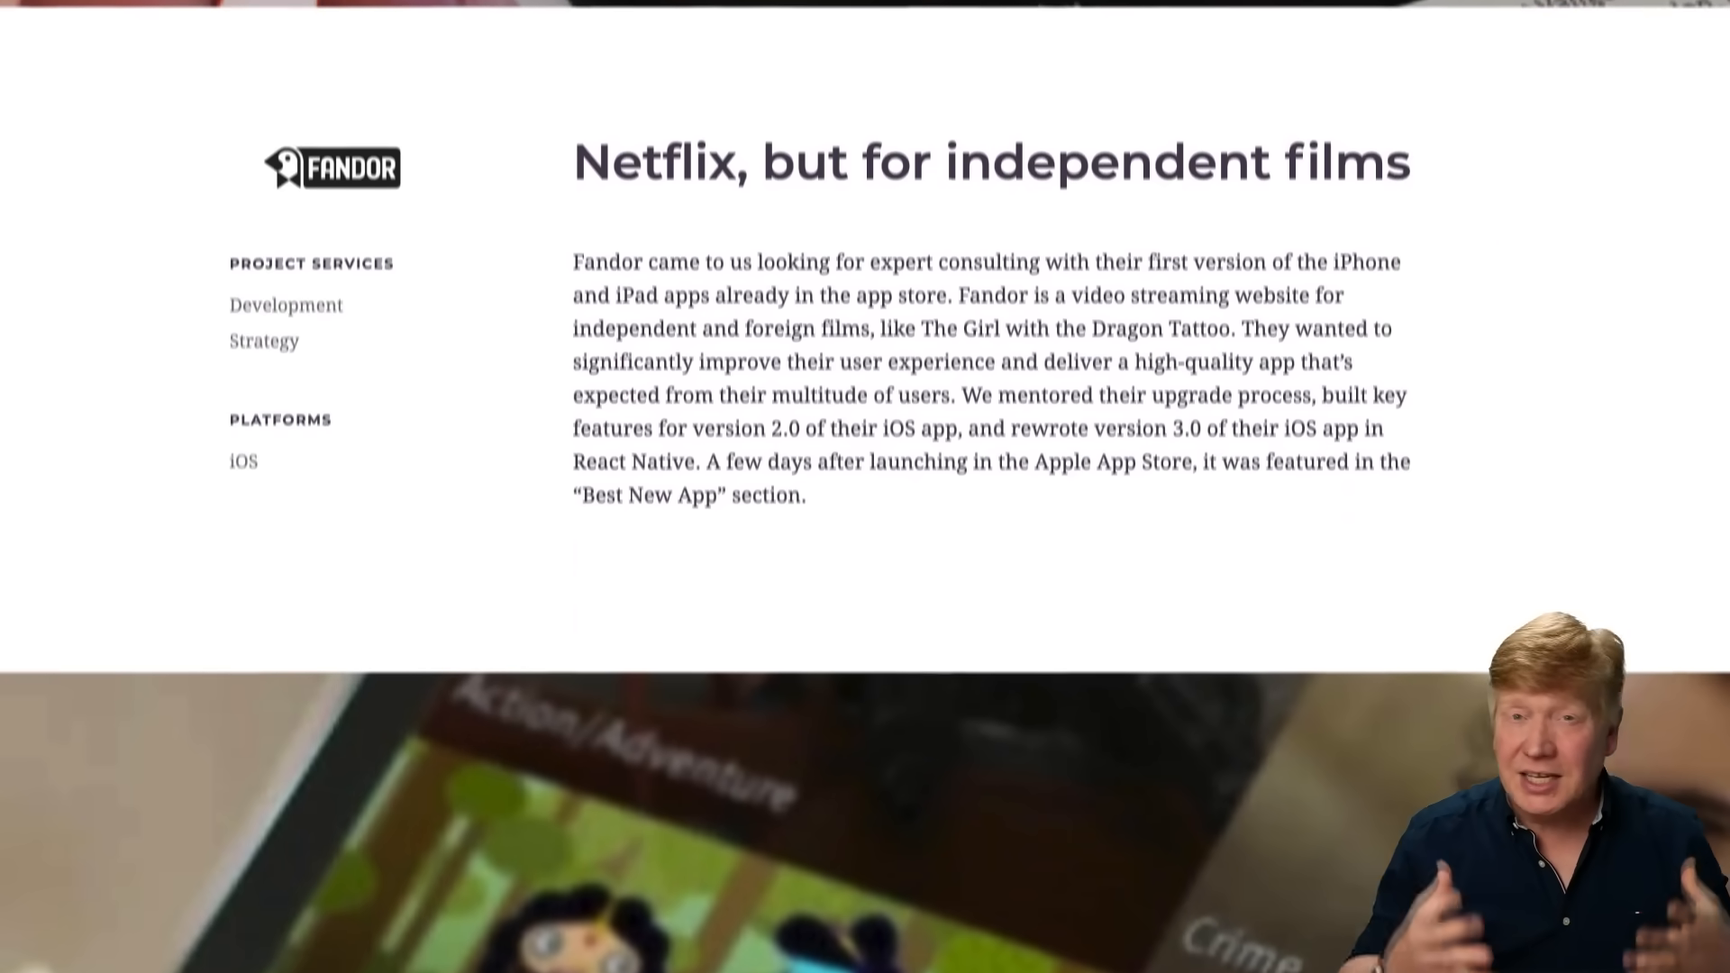
{"action": "scroll", "scroll_direction": "down", "scroll_amount": 3}
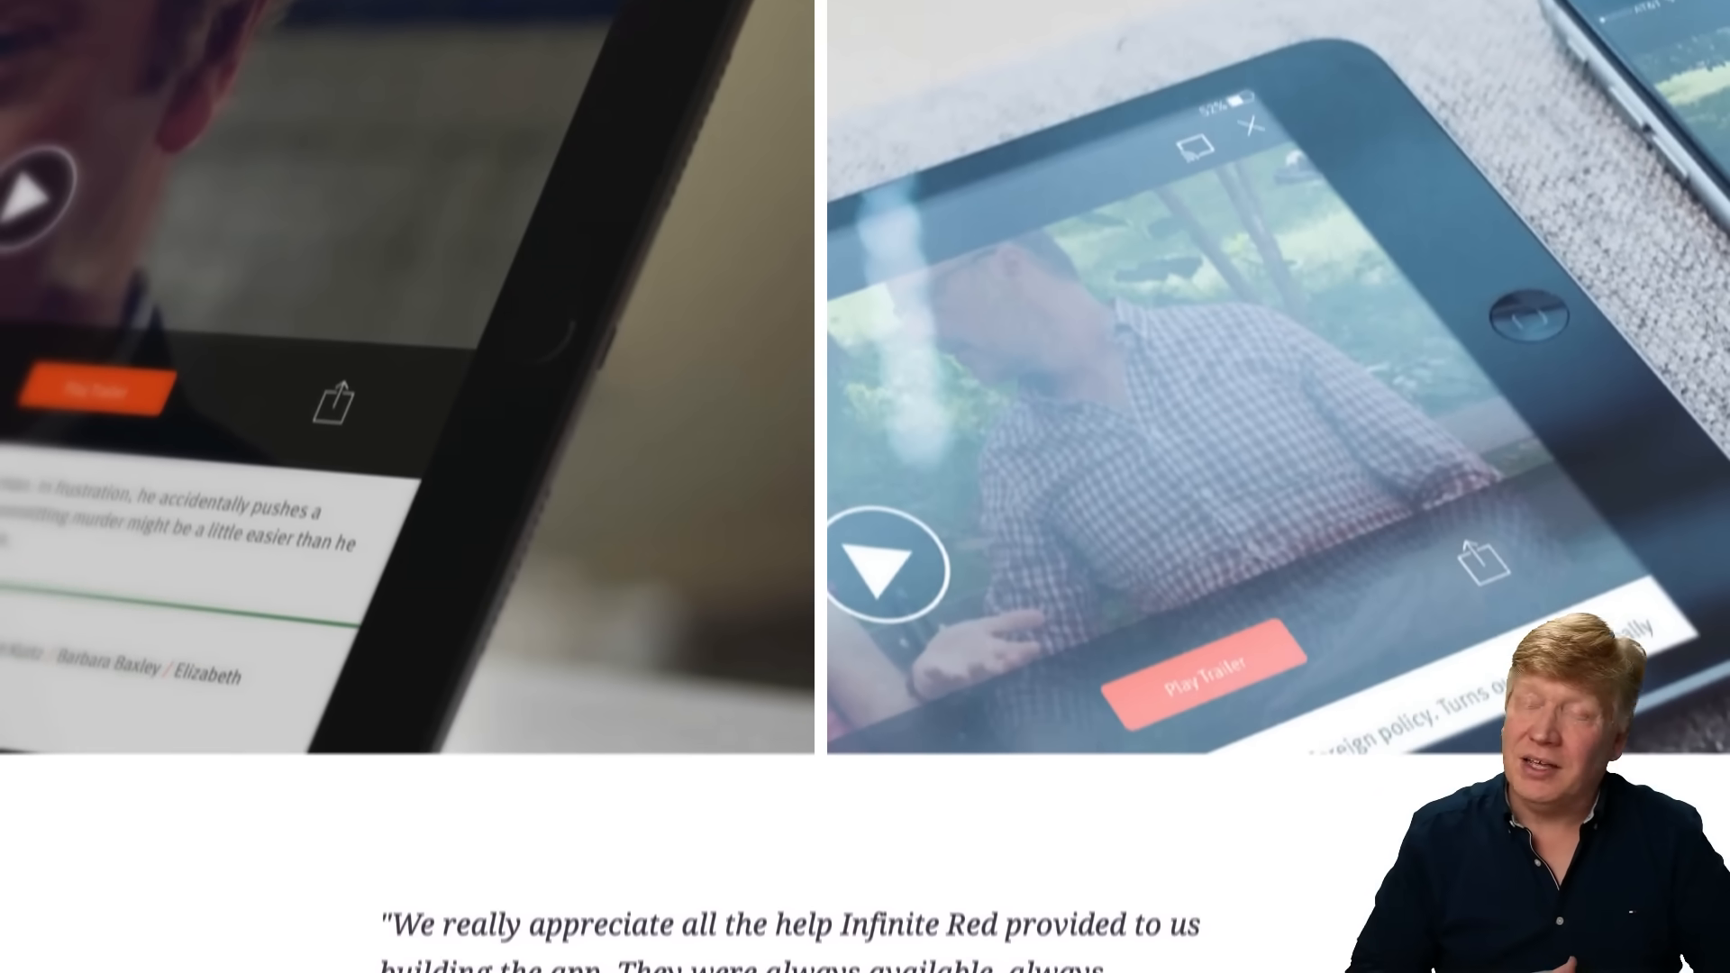
{"action": "scroll", "scroll_direction": "down", "scroll_amount": 3}
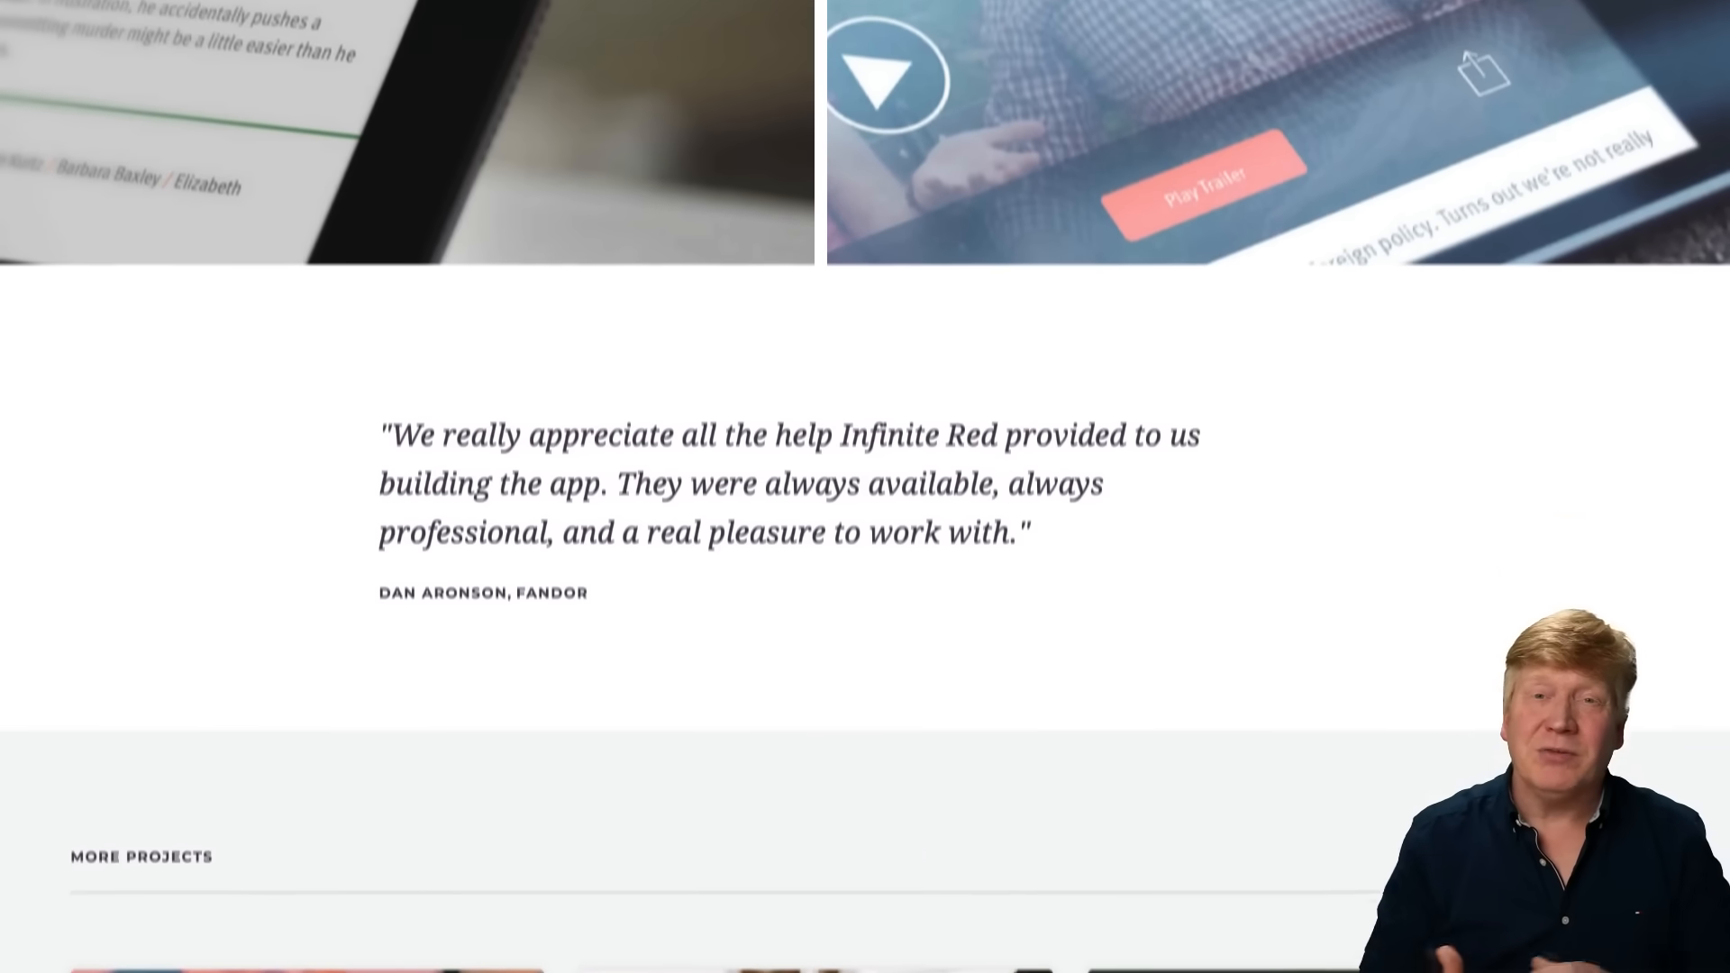
{"action": "scroll", "scroll_direction": "down", "scroll_amount": 3}
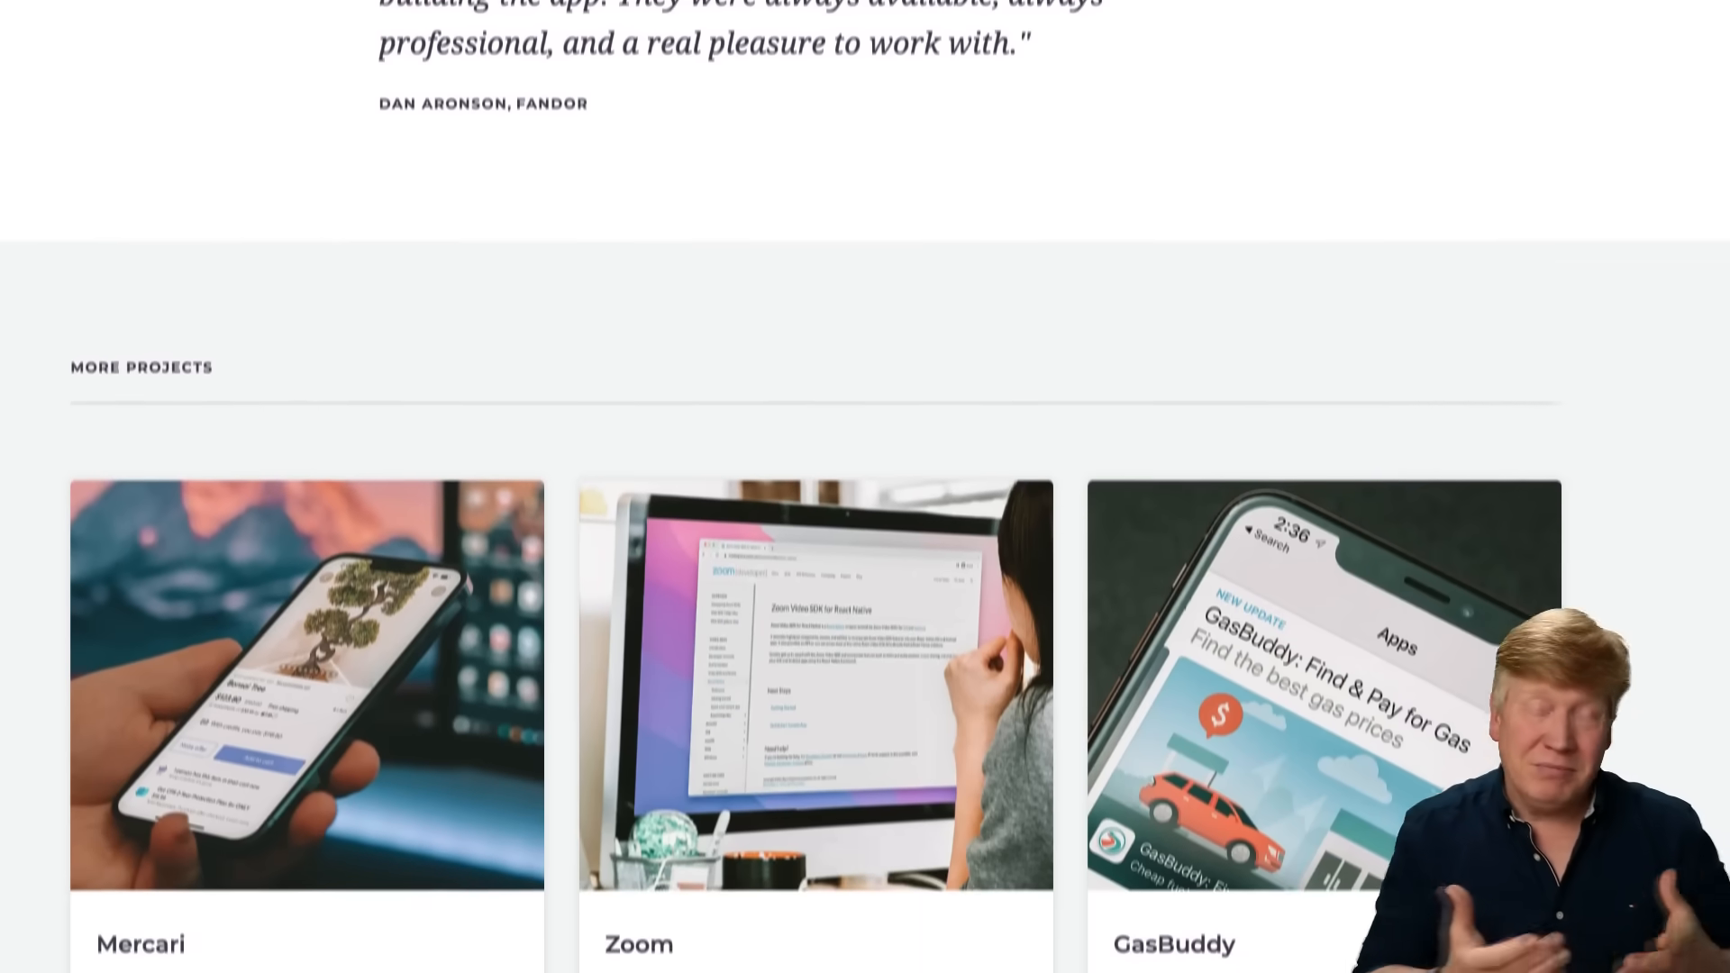
{"action": "scroll", "scroll_direction": "down", "scroll_amount": 3}
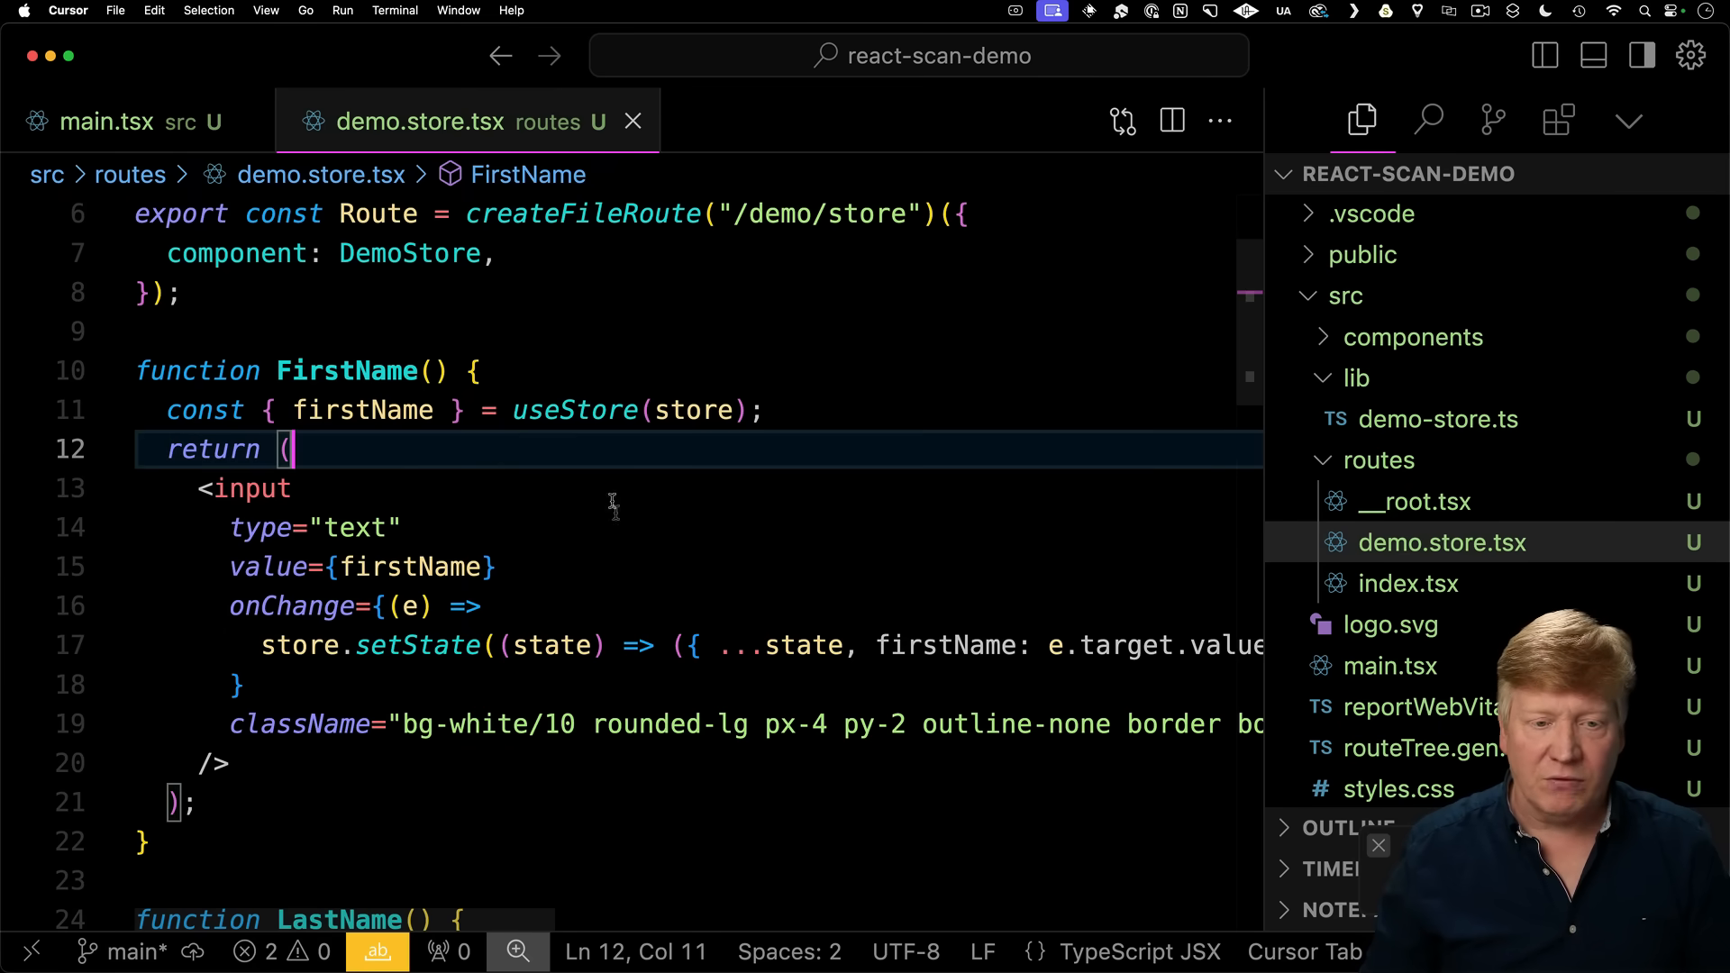
Scroll demo.store.tsx to the FirstName function that reads the whole store.
{"action": "scroll", "scroll_direction": "down", "scroll_amount": 3}
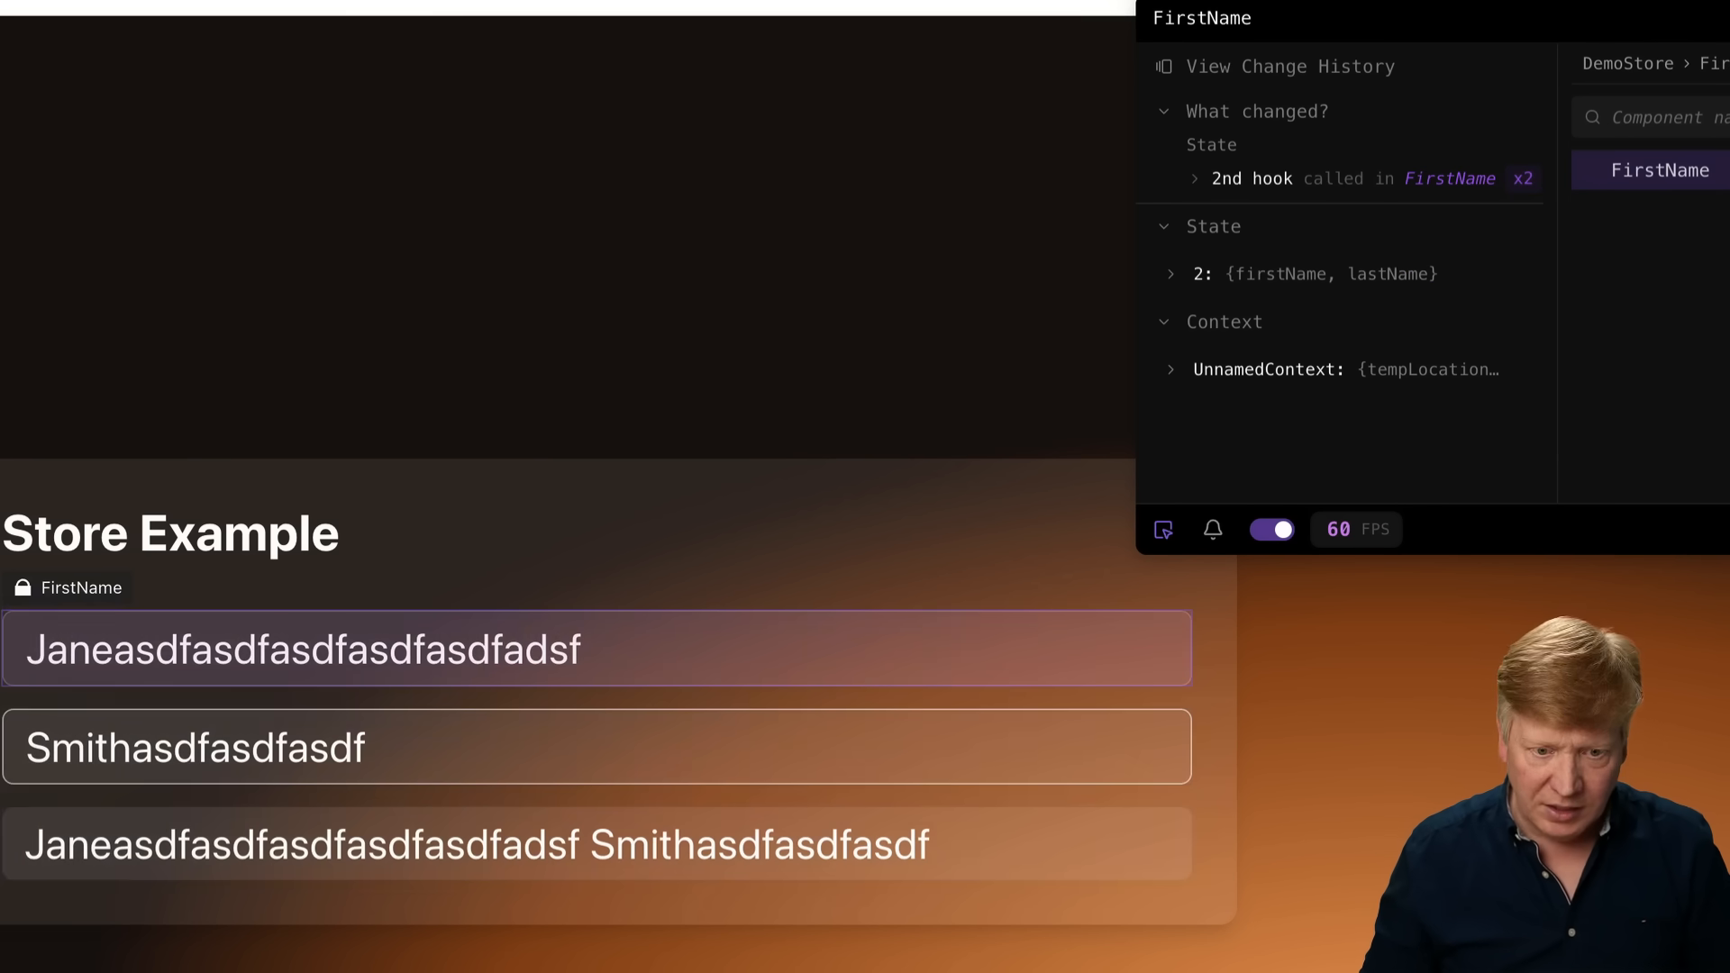
Lengthen the last name while React Scan inspects FirstName, raising its changed-hook count.
{"action": "type", "text": "f"}
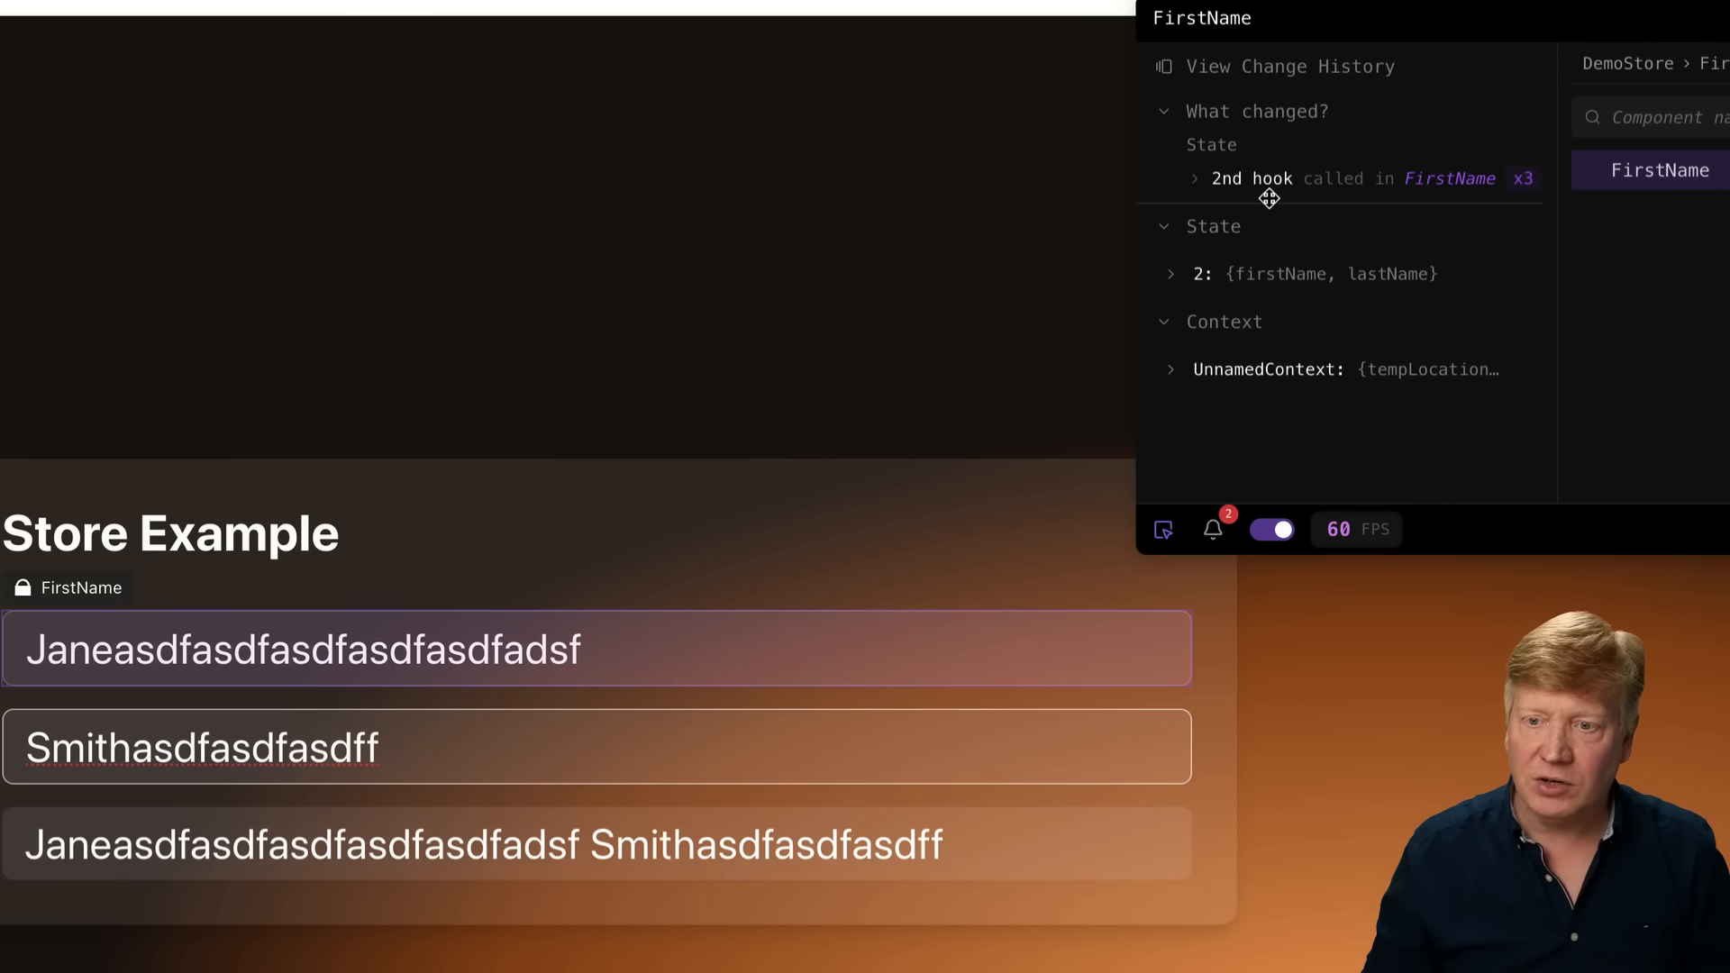
{"action": "mouse_move", "coordinate": [1240, 260]}
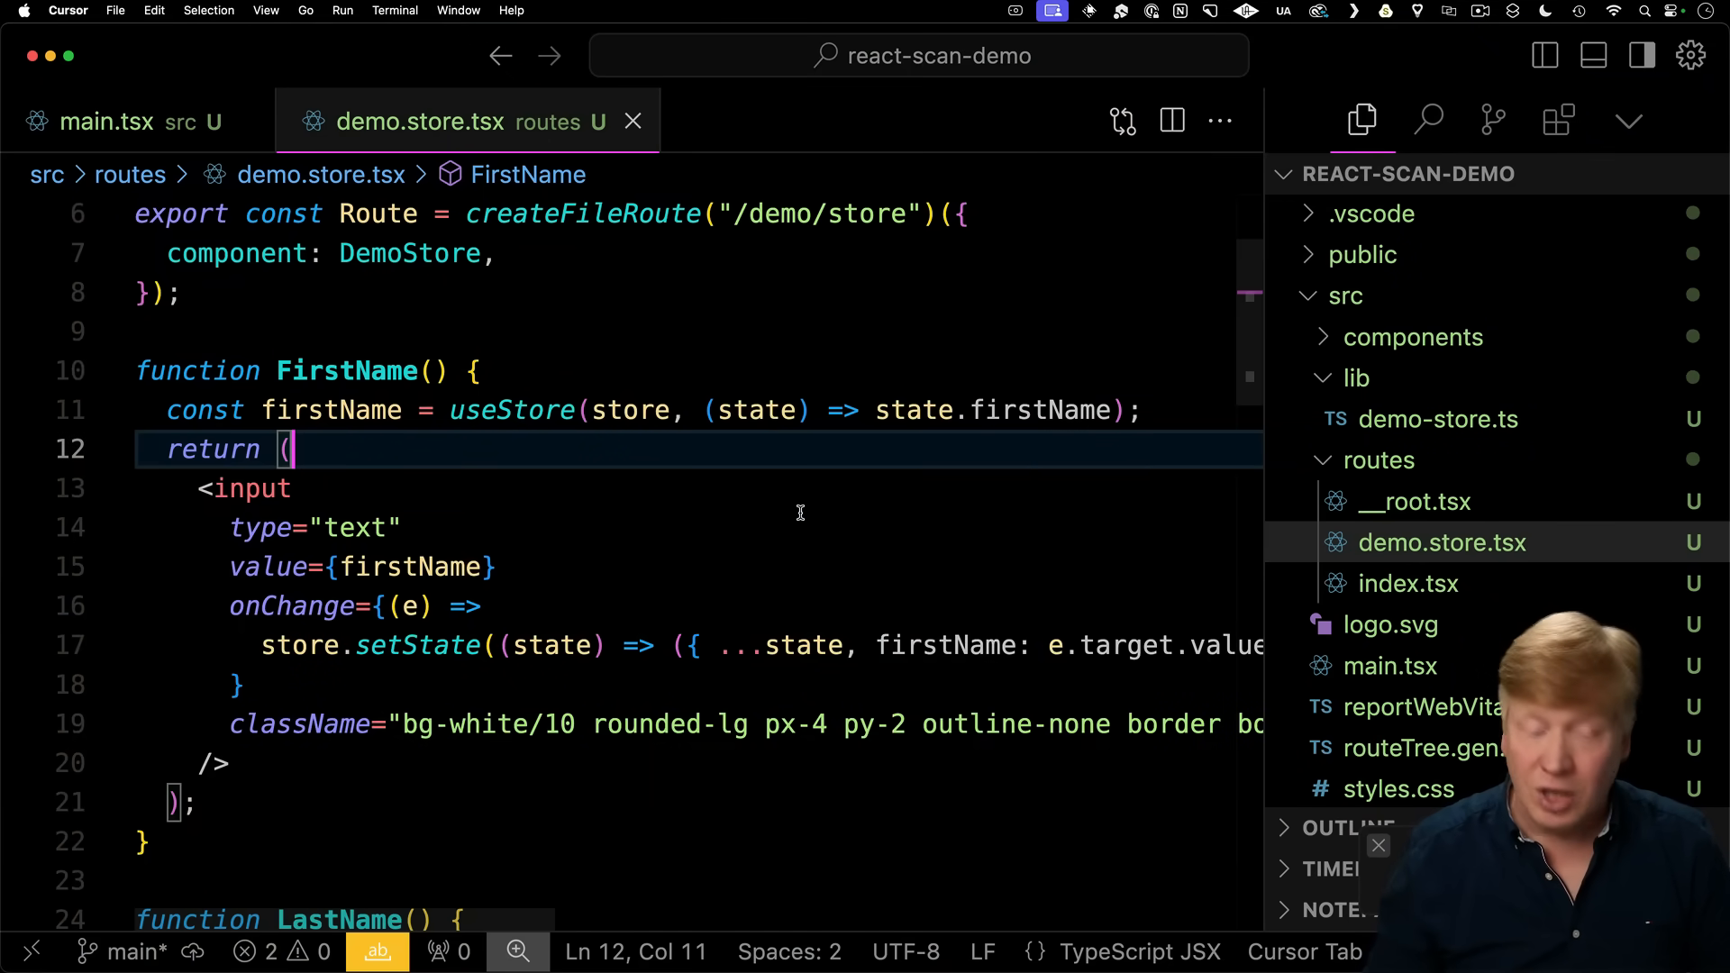
Change FirstName's useStore call to useStore(store, (state) => state.firstName).
{"action": "scroll", "scroll_direction": "down", "scroll_amount": 3}
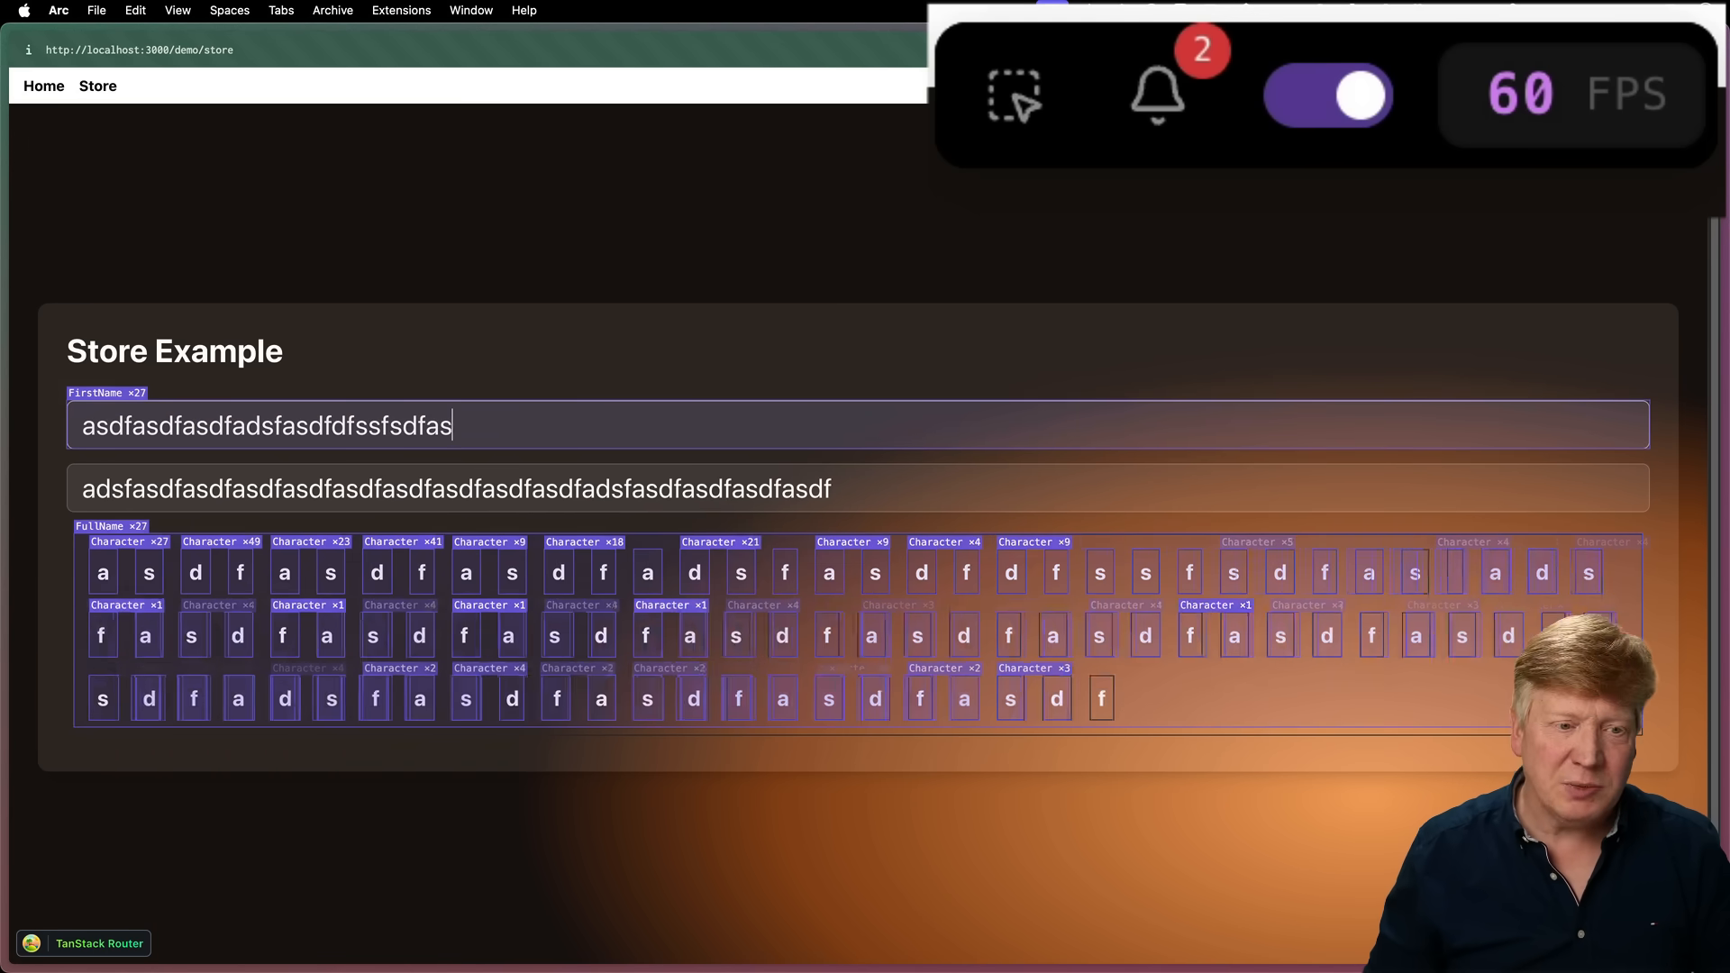
Type 'dfadsfadsf' into the first name field while watching Character render counts rise.
{"action": "type", "text": "dfadsfadsf"}
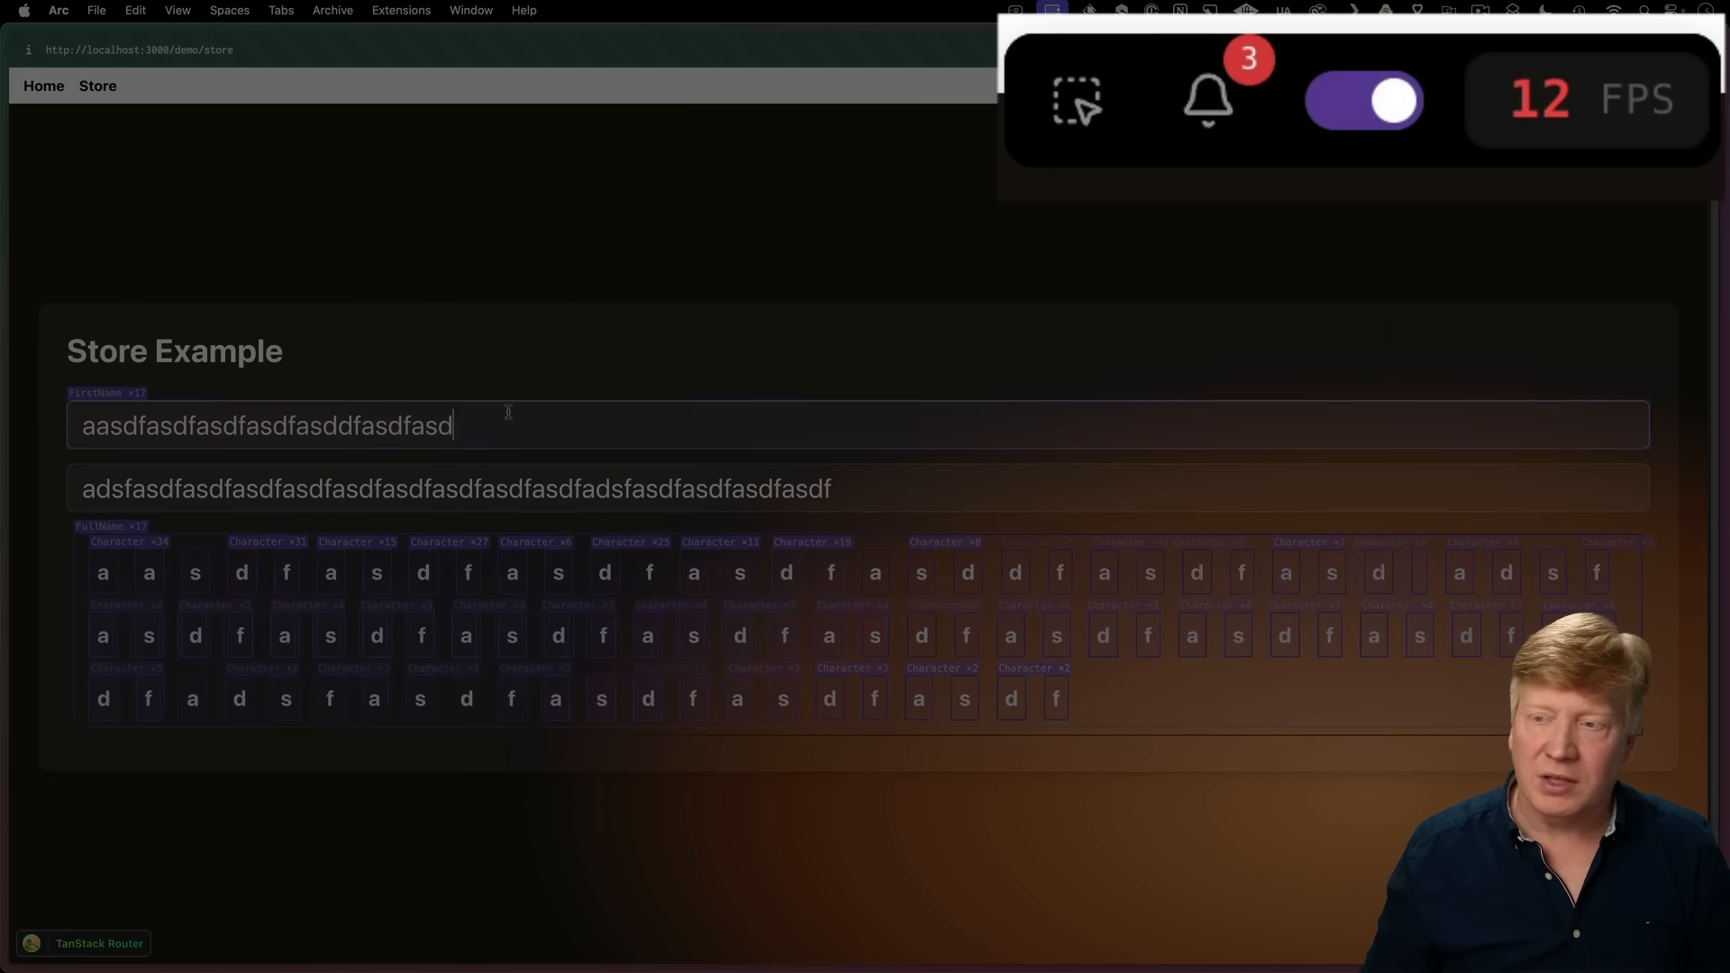
Add 'asdads', 'asdf', 'dfasdf' to the first name, dropping to 12 FPS with a third alert.
{"action": "type", "text": "asdads"}
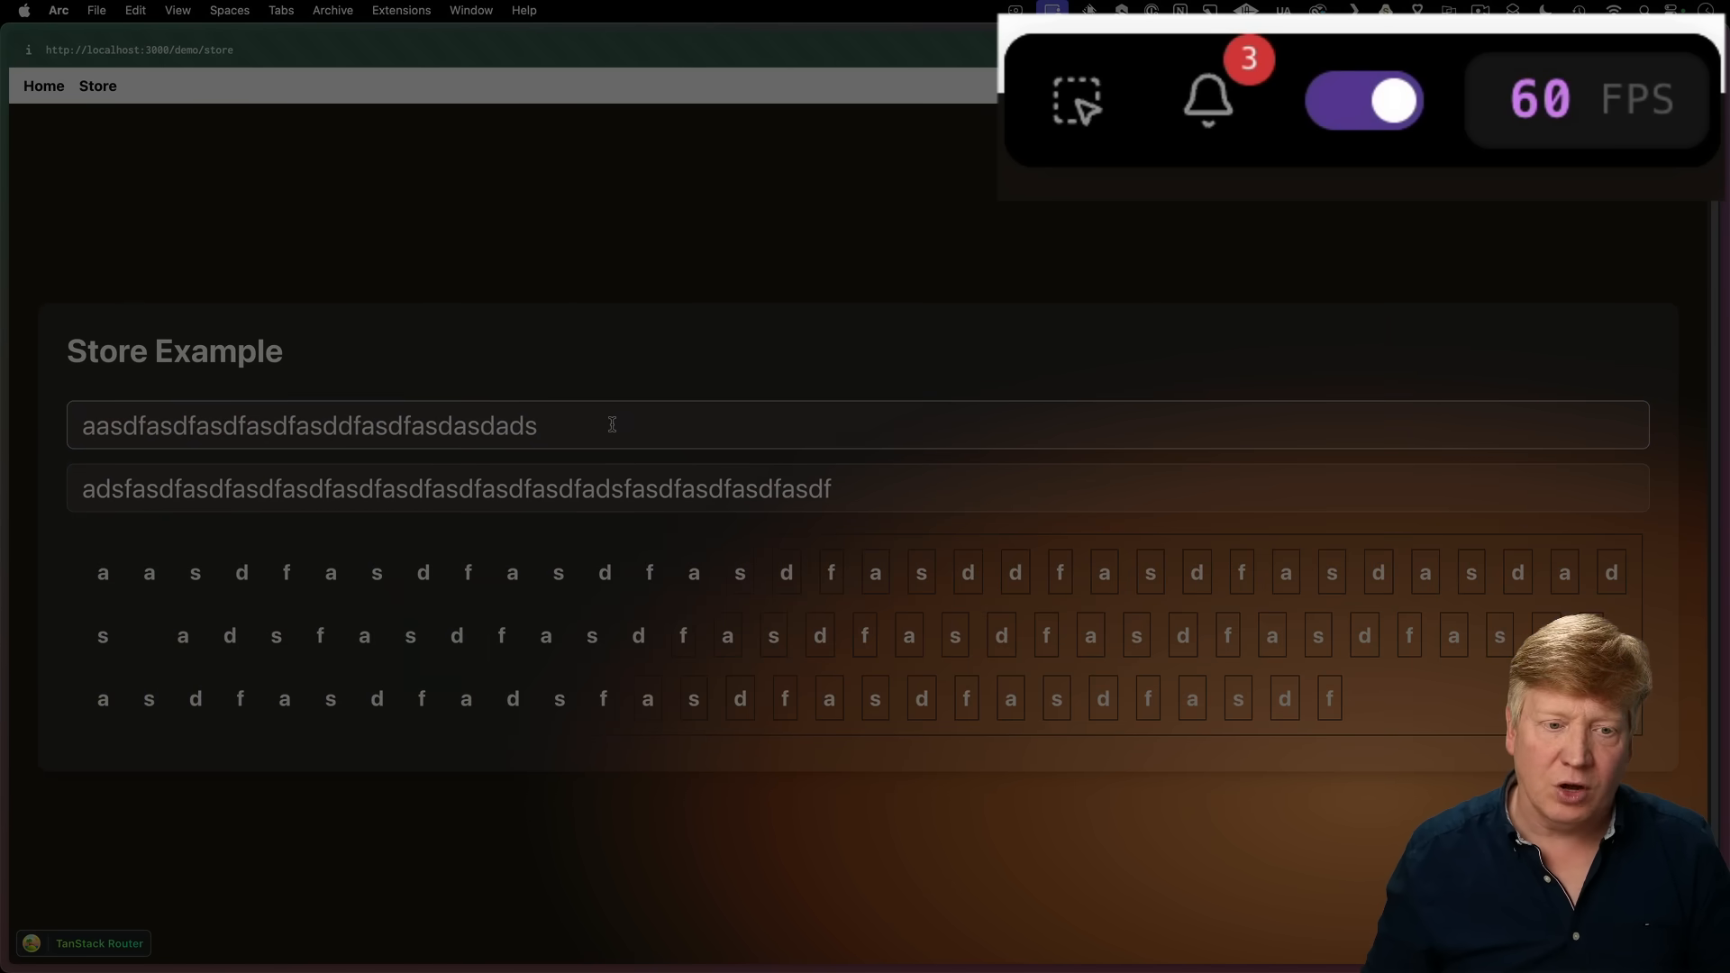
{"action": "type", "text": "asdf"}
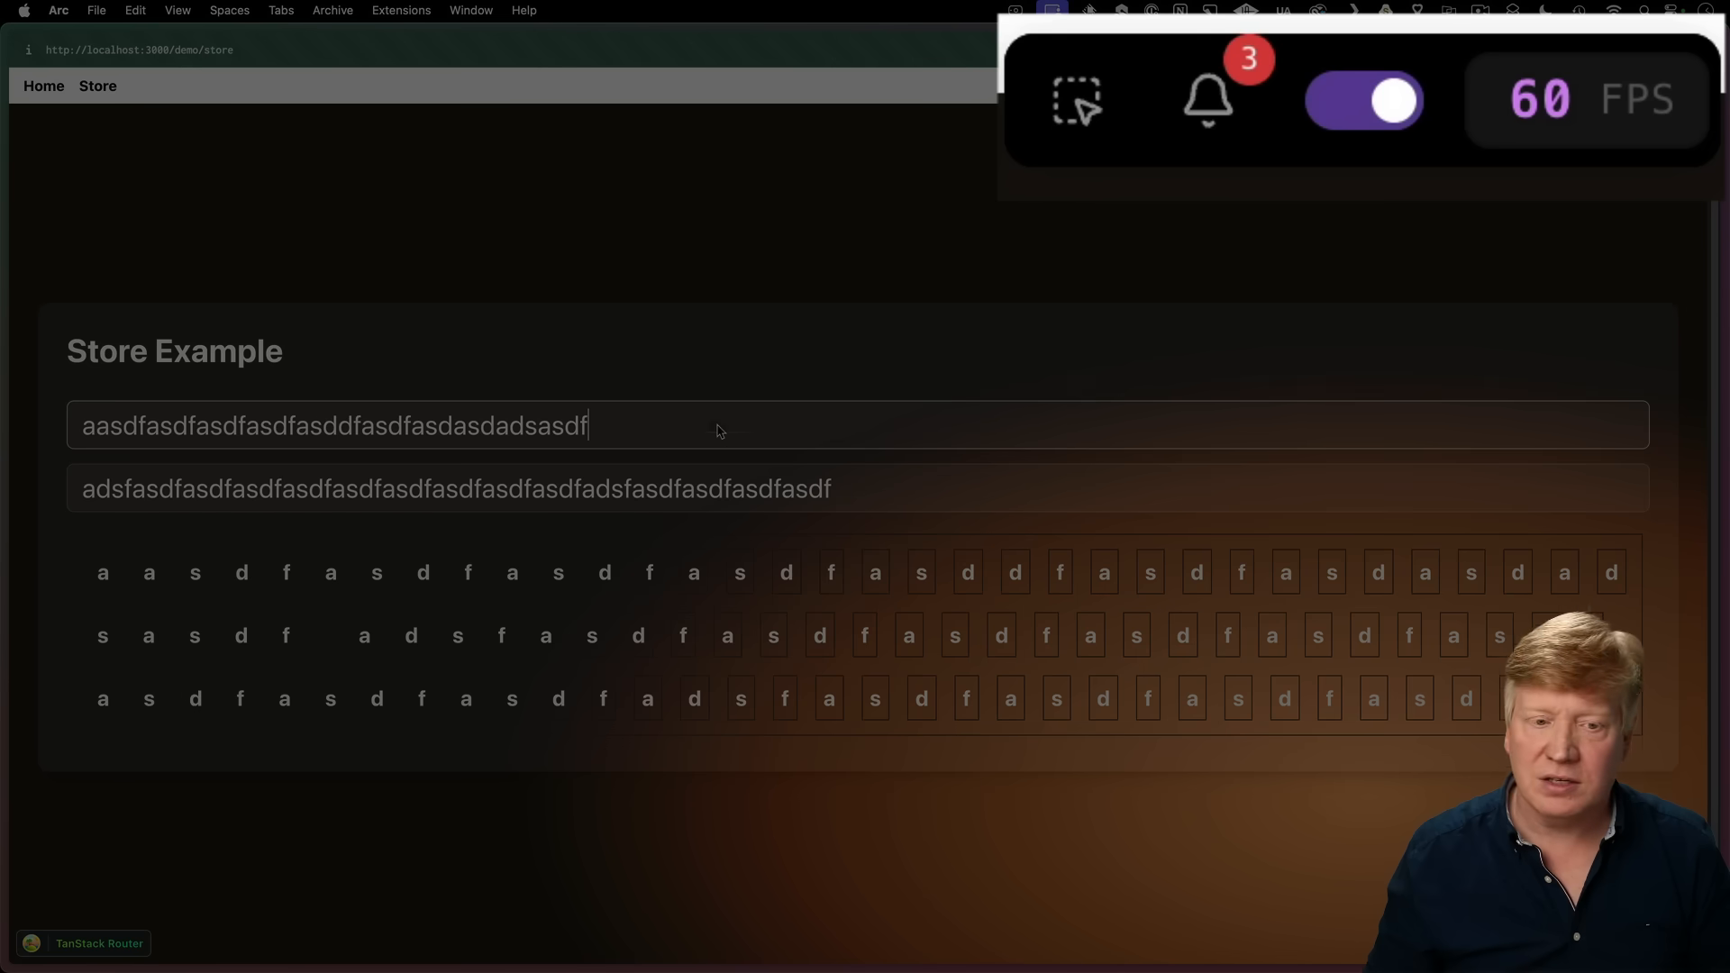
{"action": "type", "text": "dfasdf"}
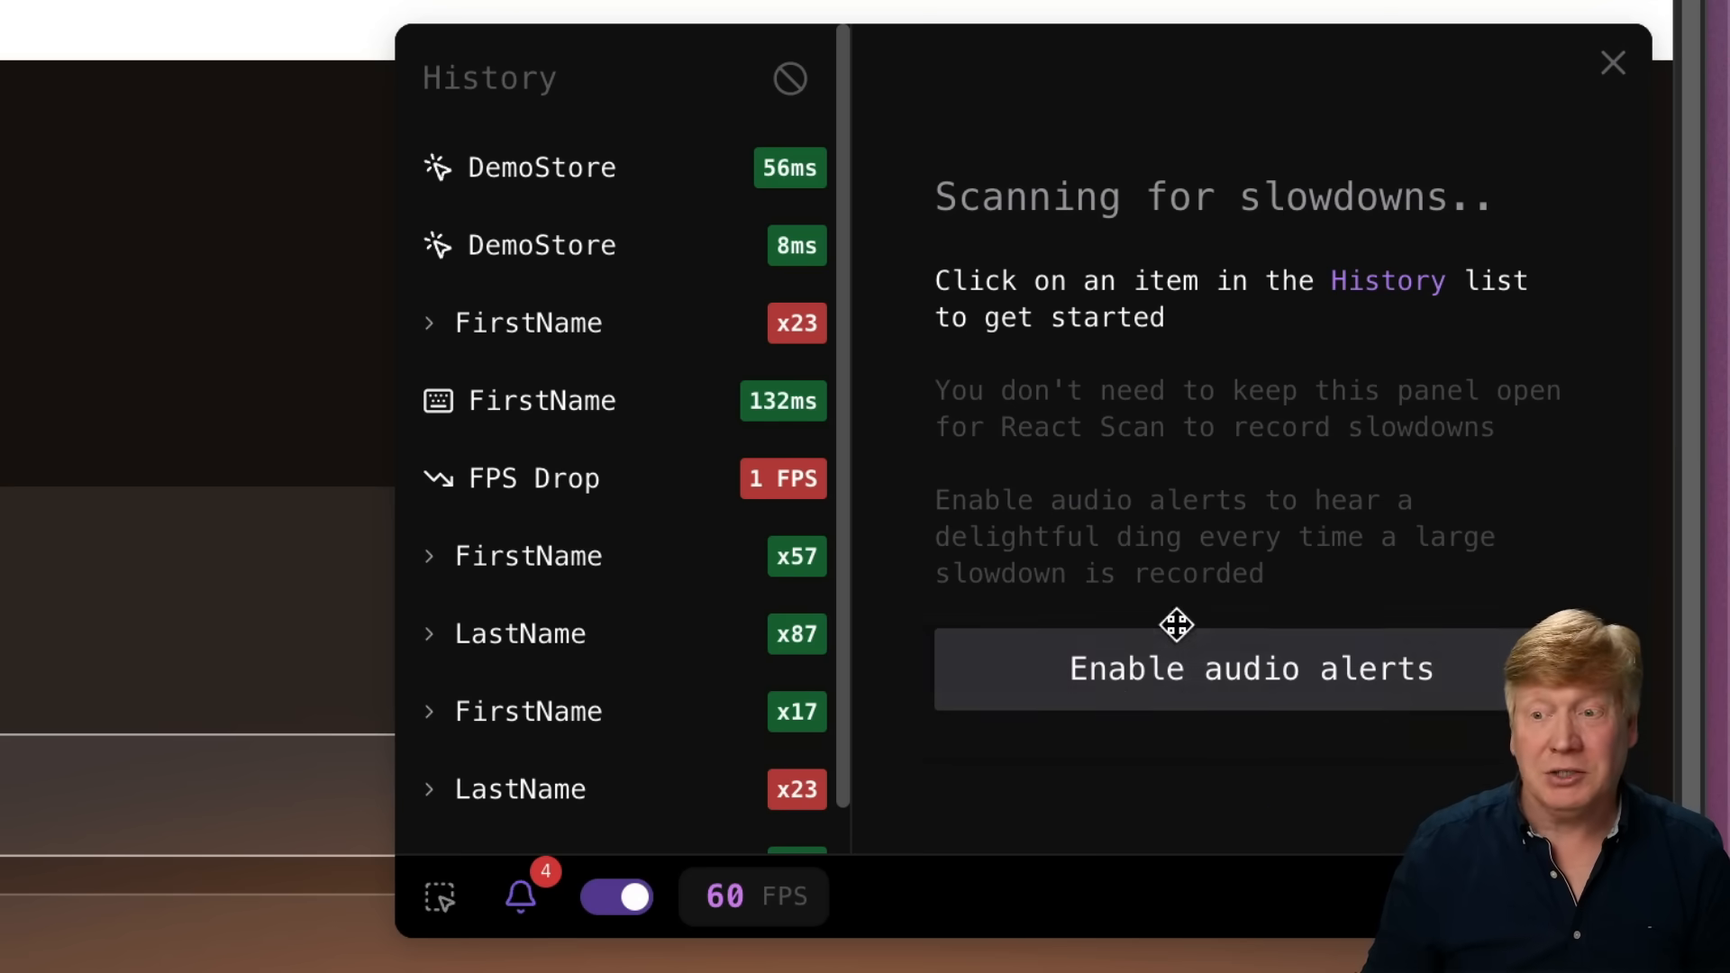
{"action": "mouse_move", "coordinate": [596, 557]}
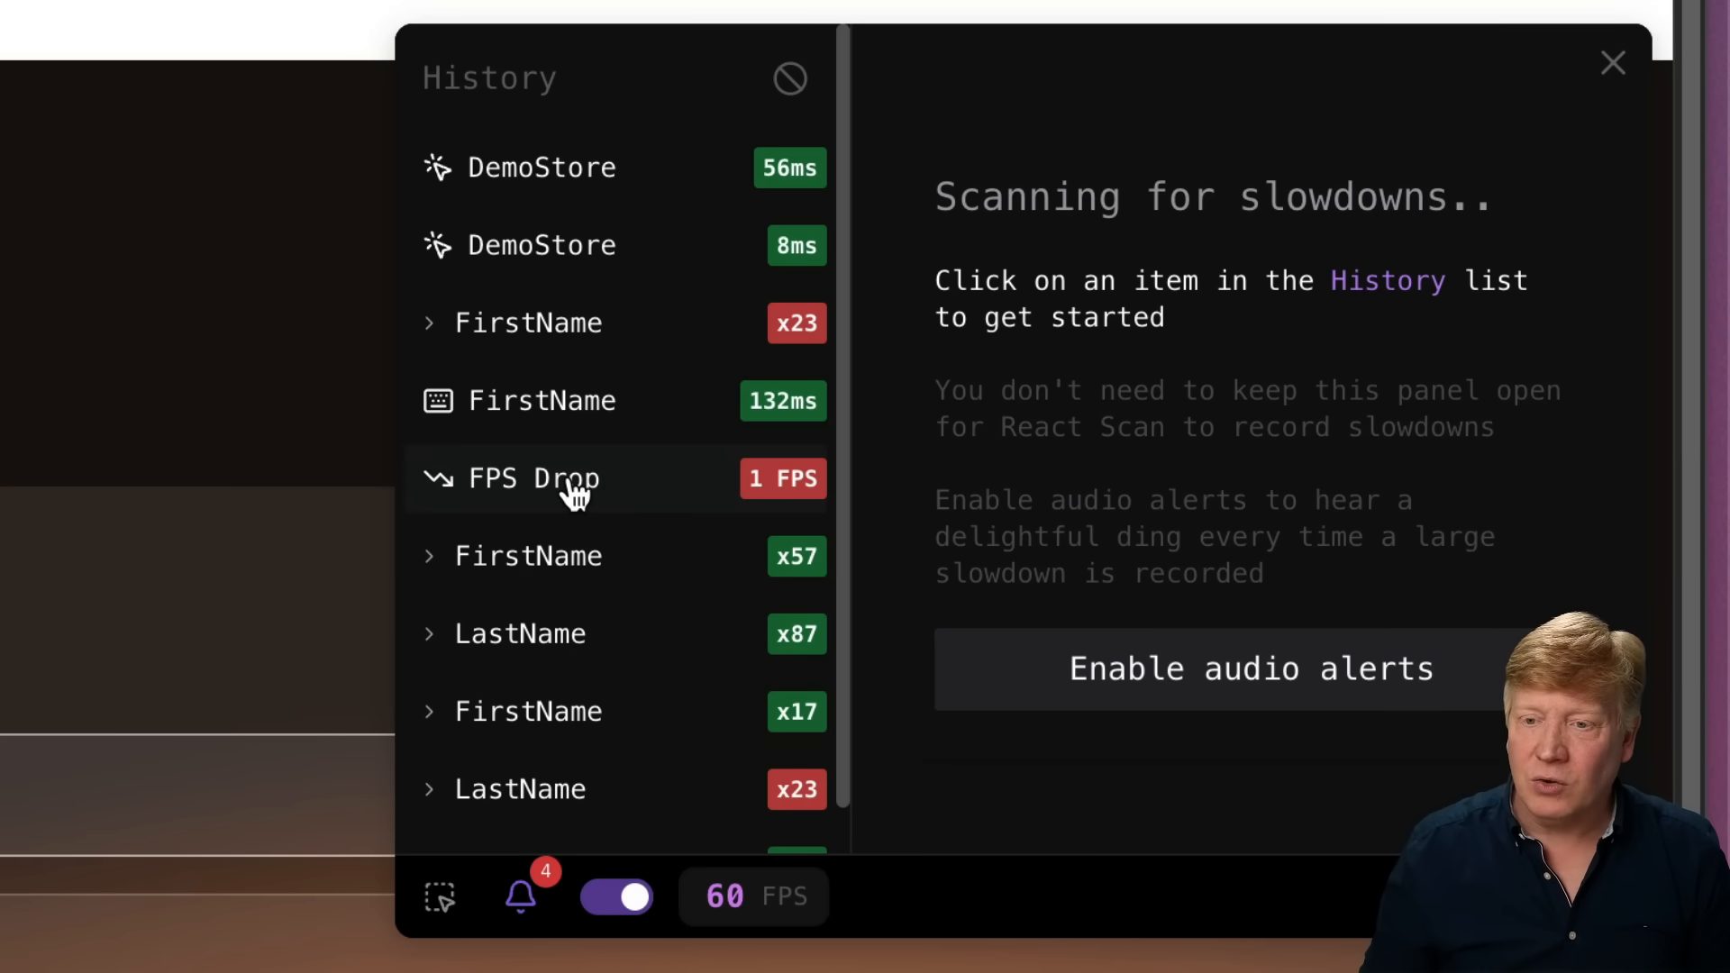
View the FPS Drop report's Ranked components and its generated AI fix prompt.
{"action": "left_click", "coordinate": [532, 477]}
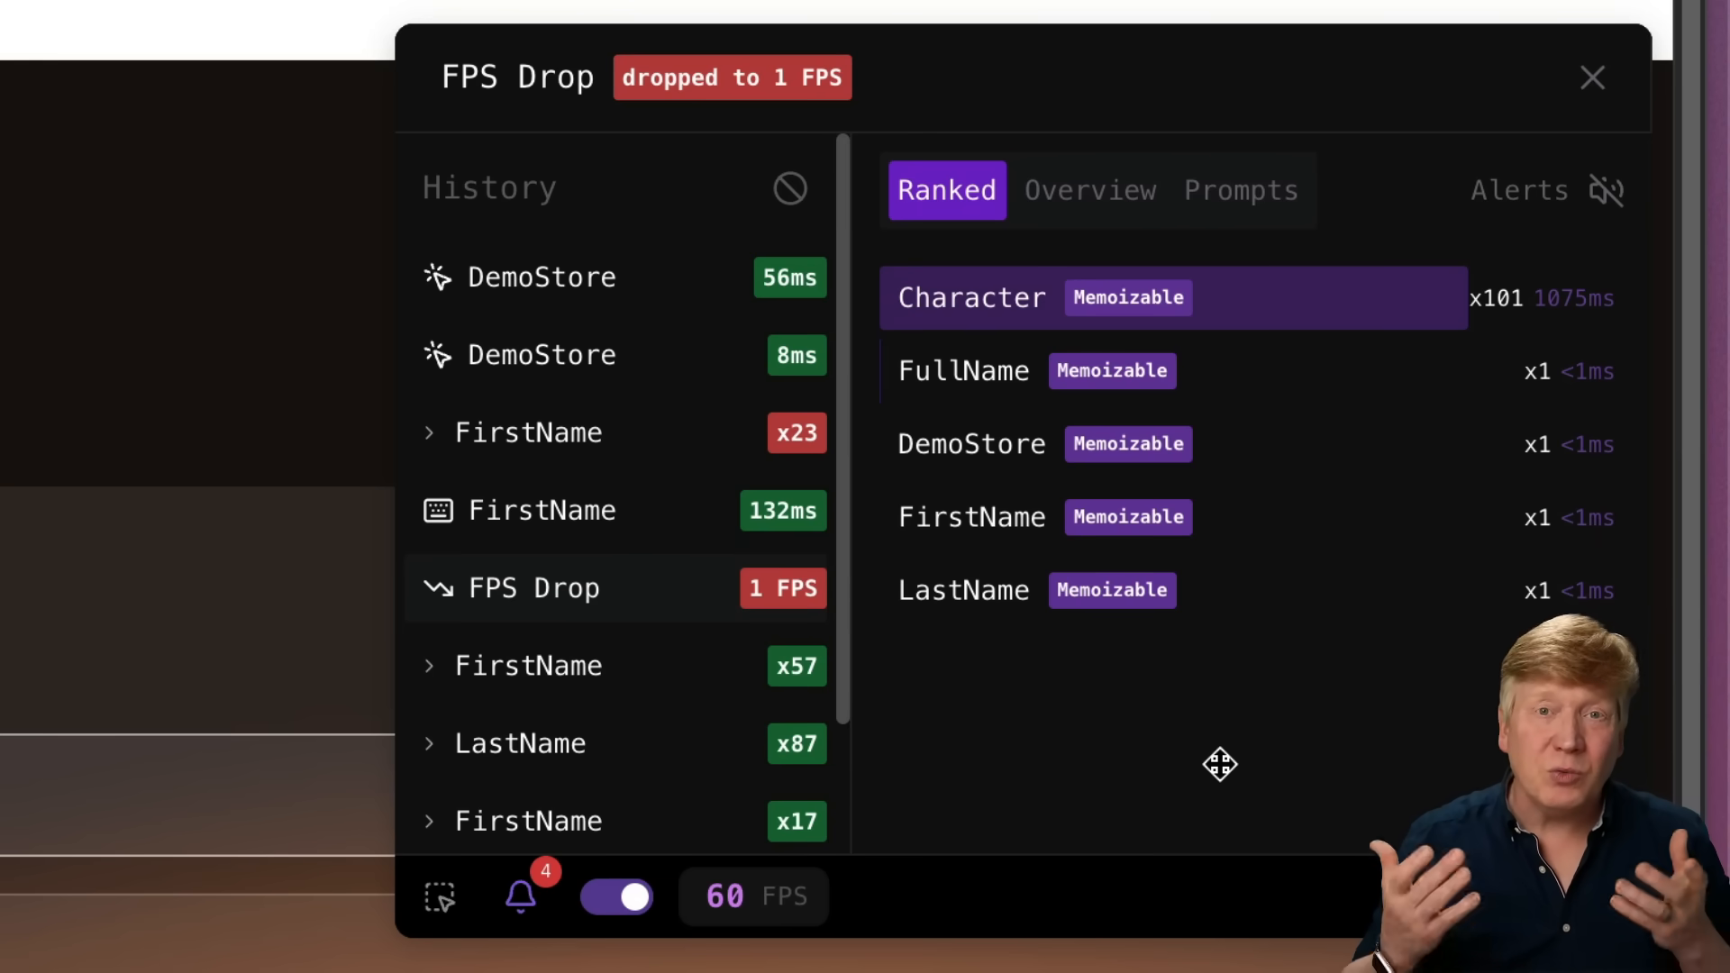
{"action": "mouse_move", "coordinate": [959, 207]}
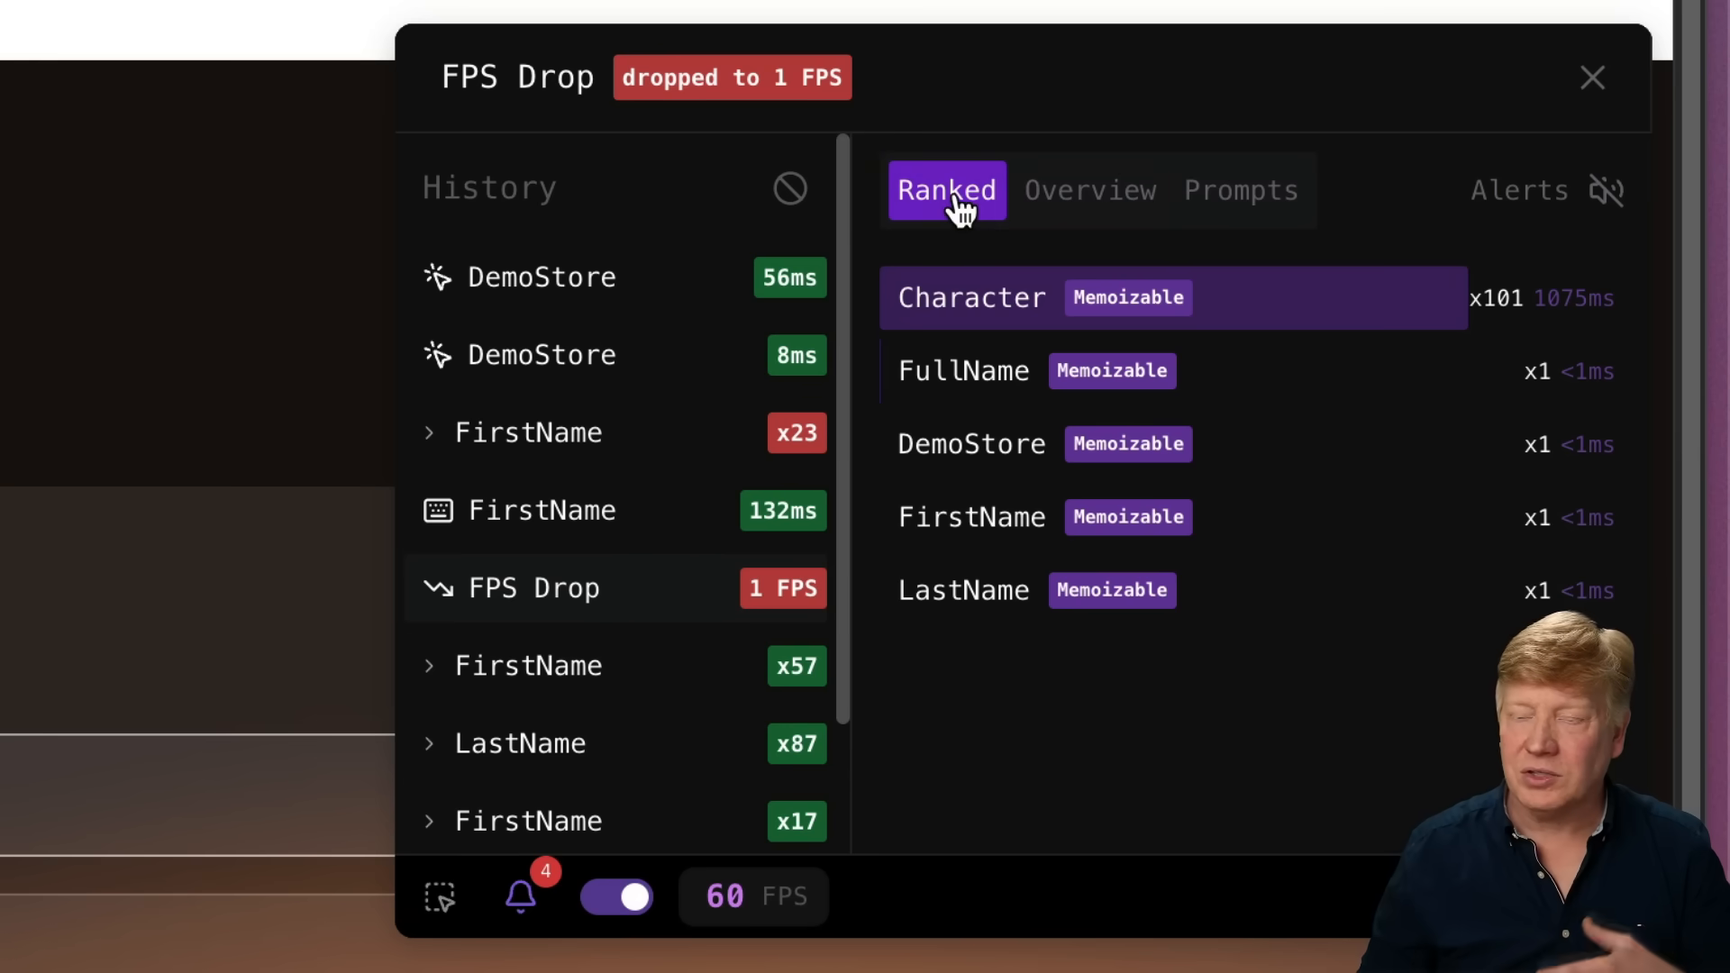
{"action": "left_click", "coordinate": [1090, 189]}
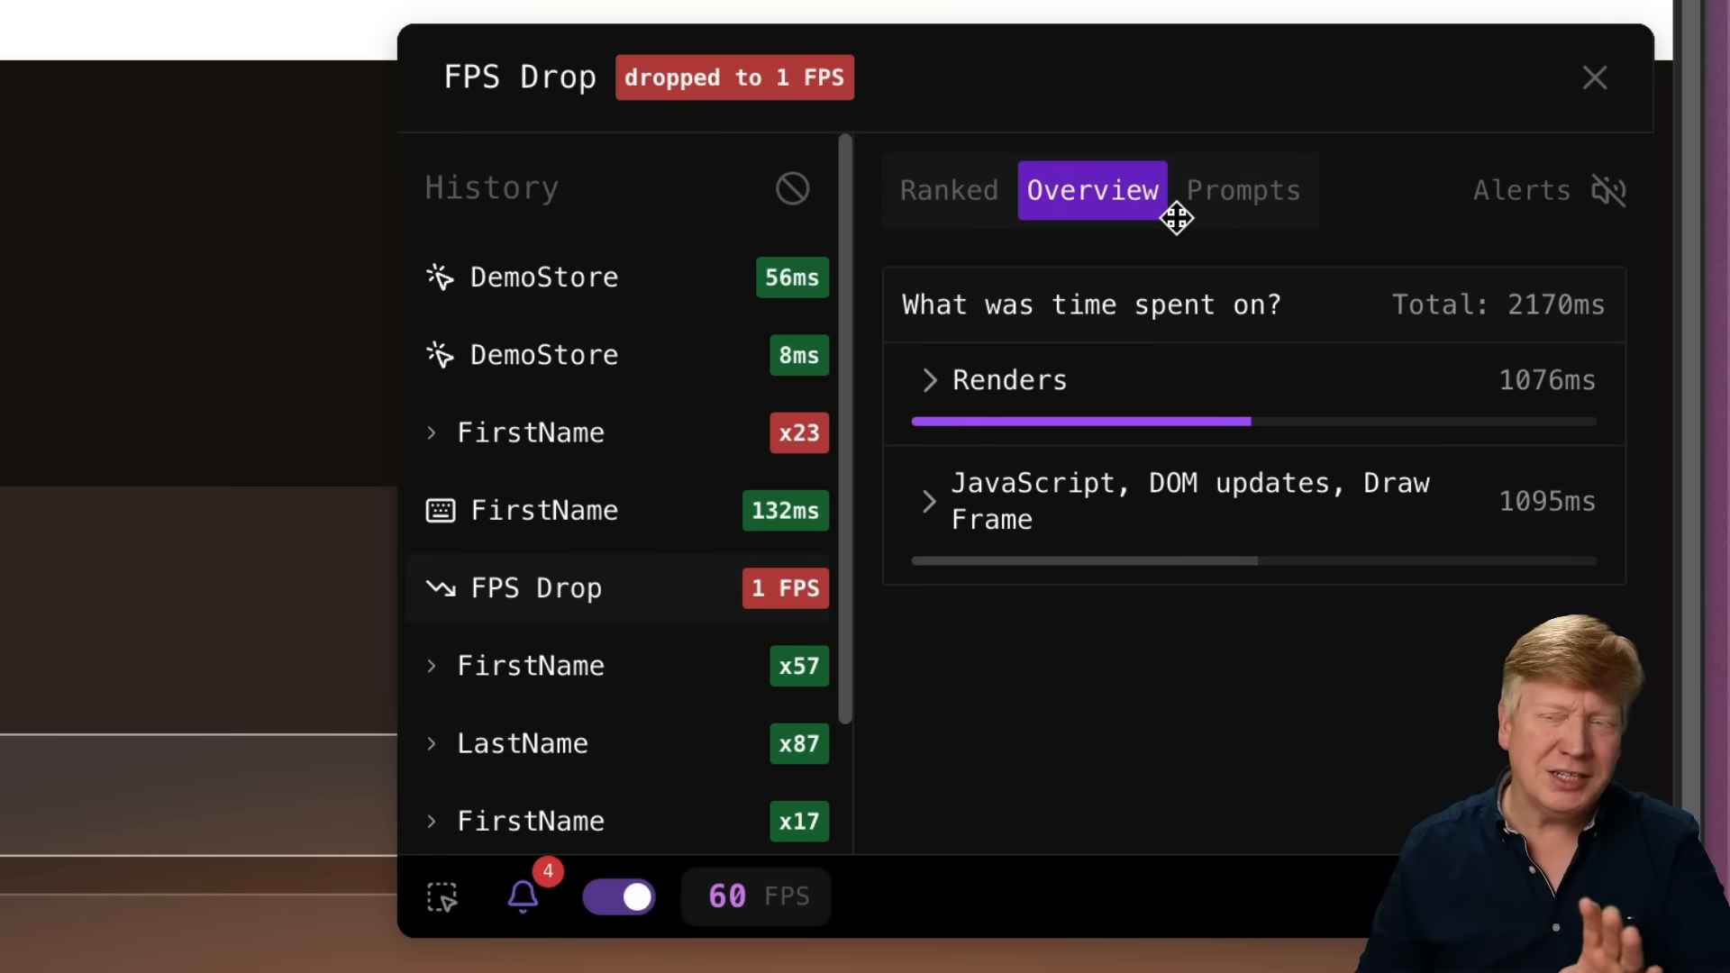
{"action": "left_click", "coordinate": [1242, 189]}
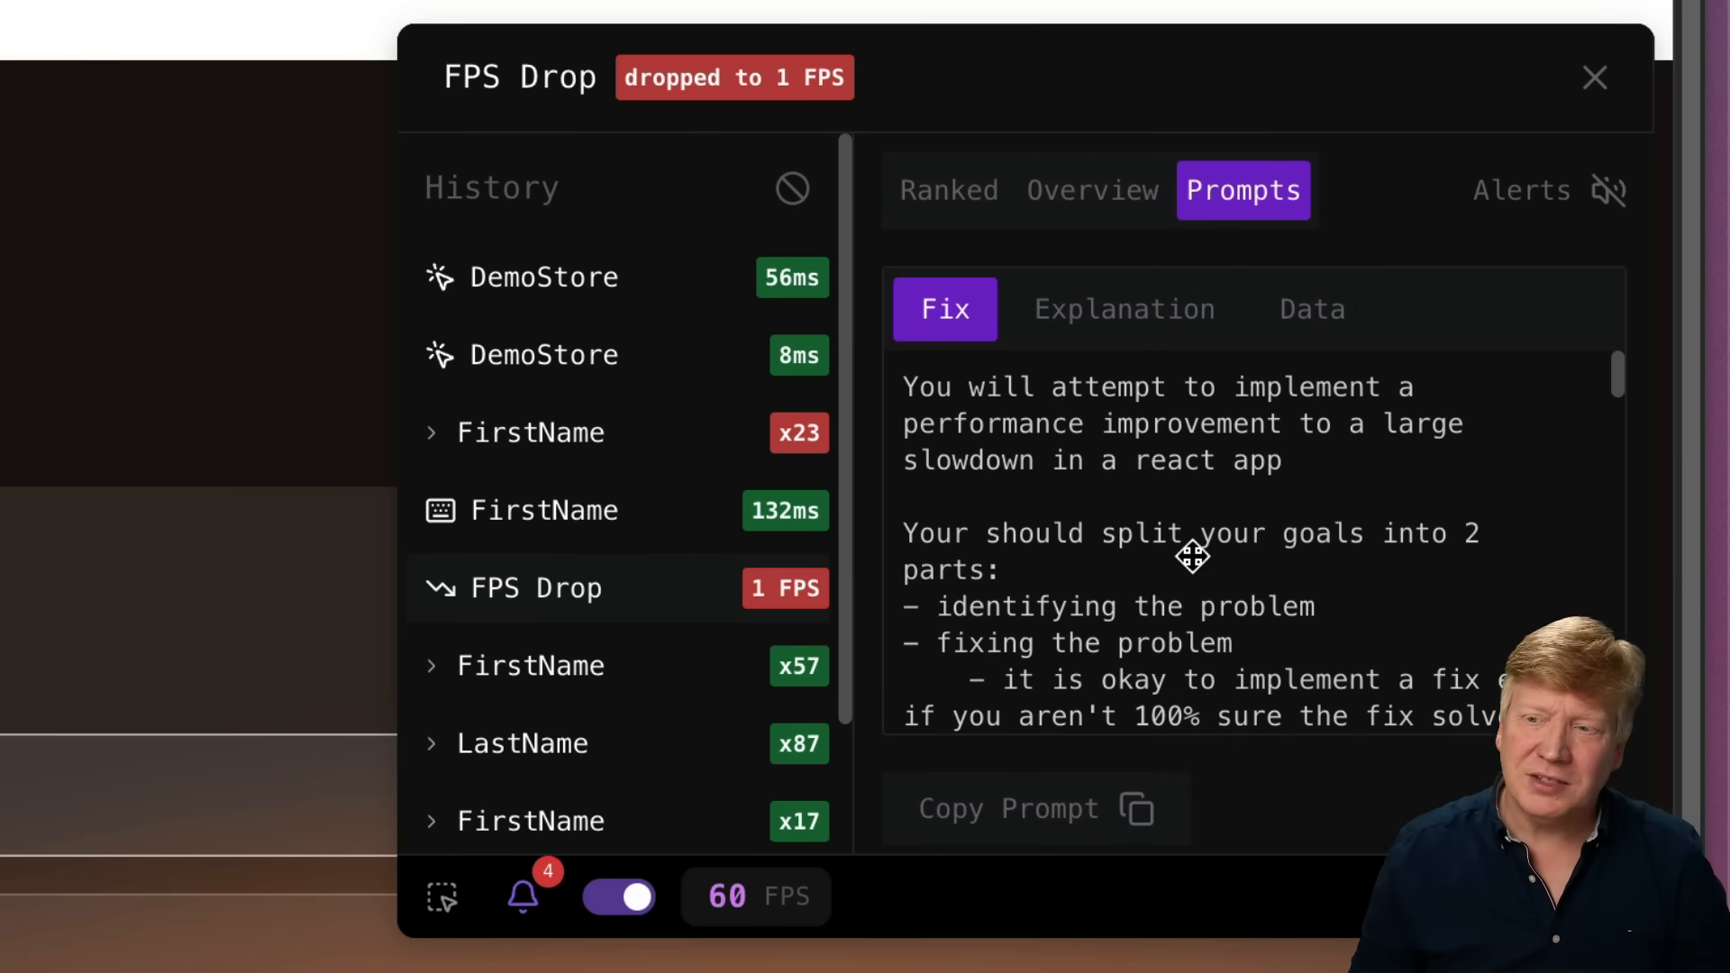